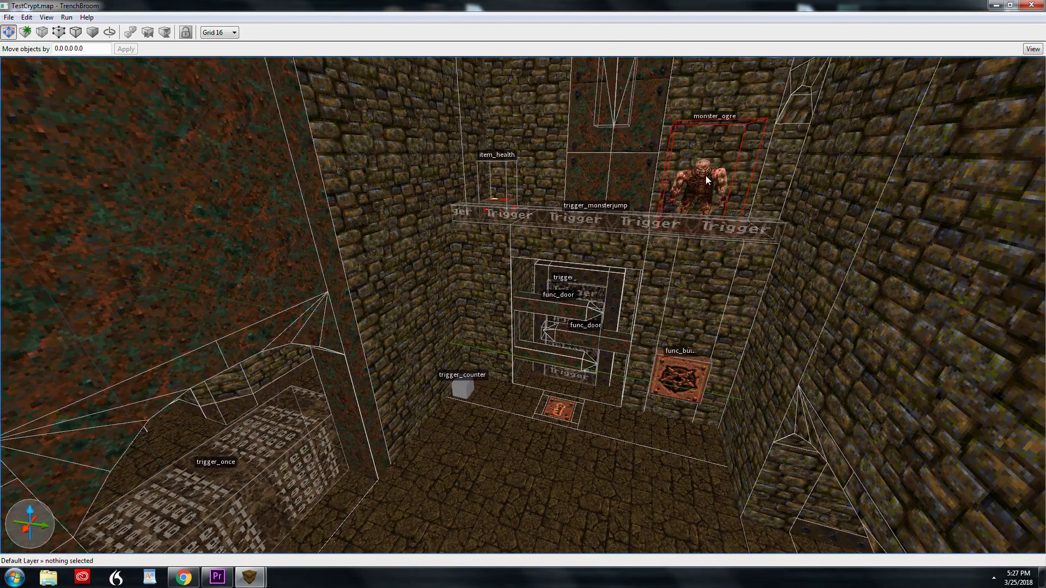
- Review the trigger_counter's properties and its count setting from inside and outside the map
click(698, 170)
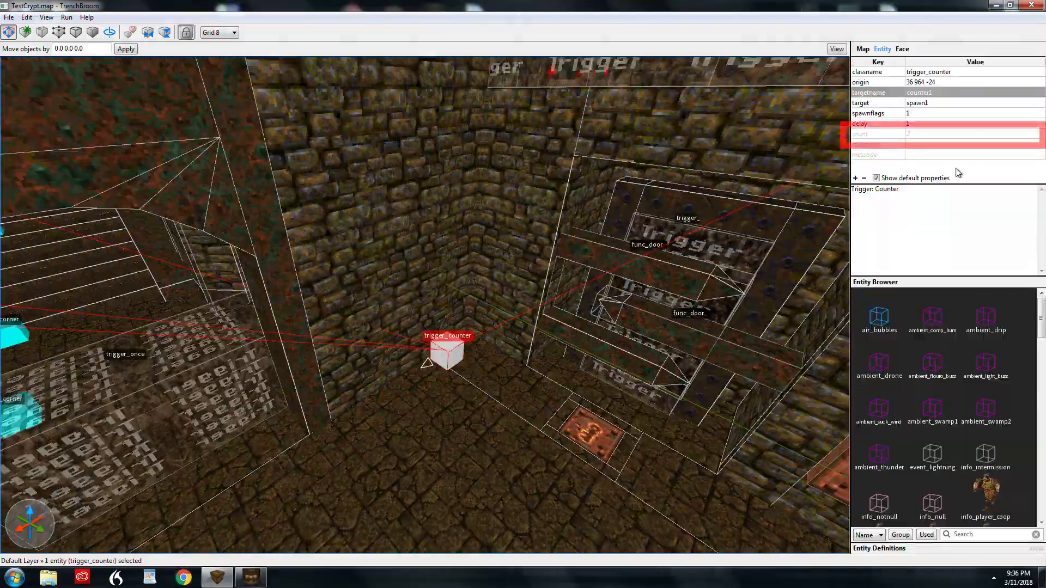
click(874, 133)
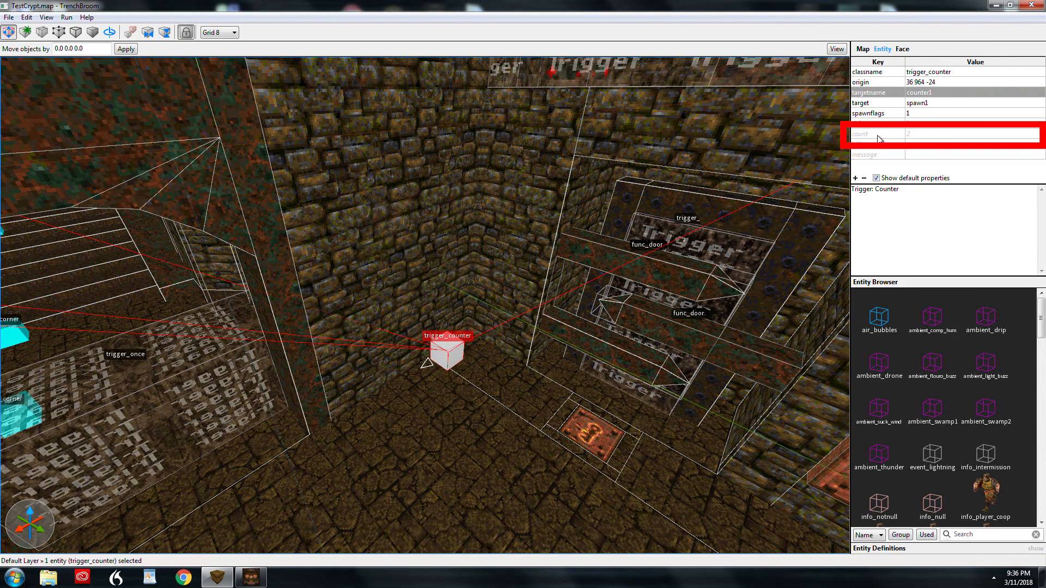
mouse_move(893, 141)
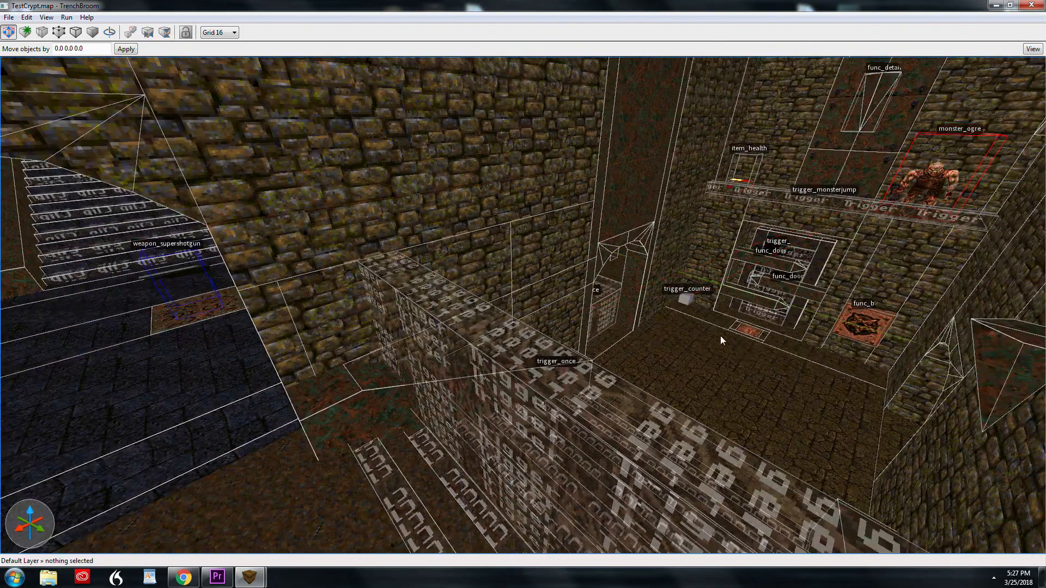
click(691, 300)
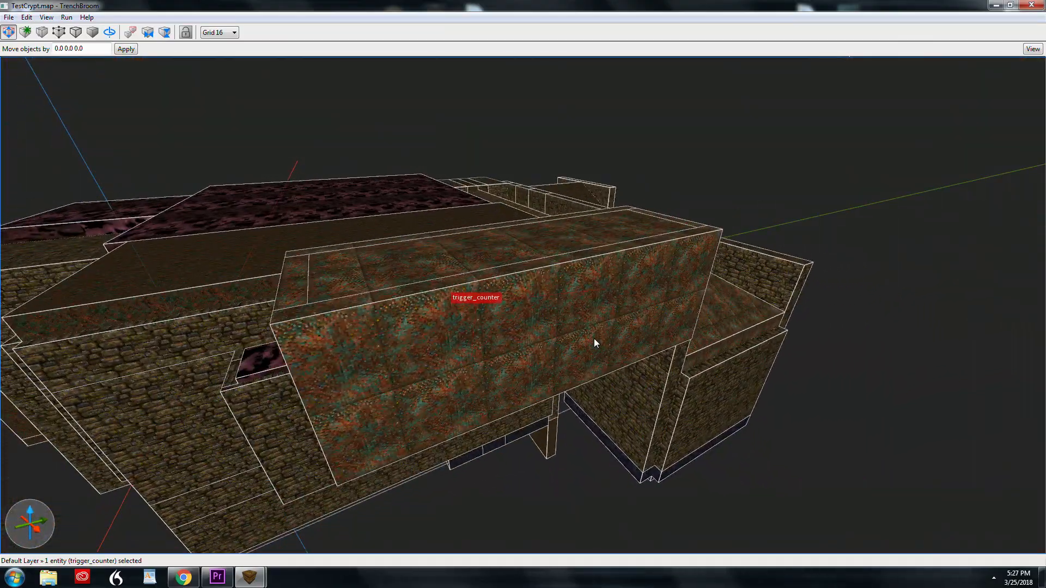
click(595, 343)
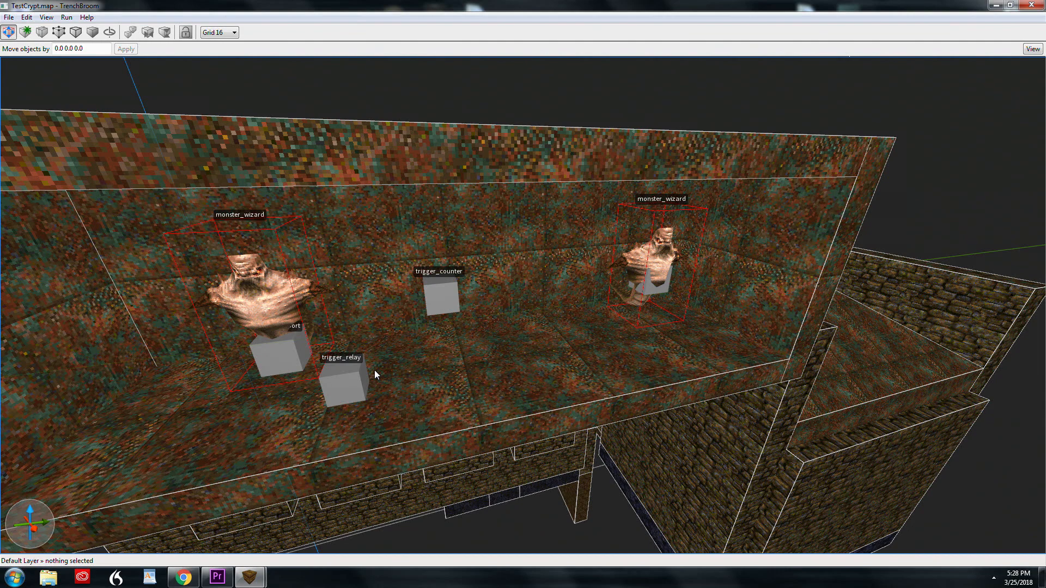
- Inspect the wizard chamber's trigger_relay, right-wizard teleport and the hell knight and ogre targeting counter1
click(342, 380)
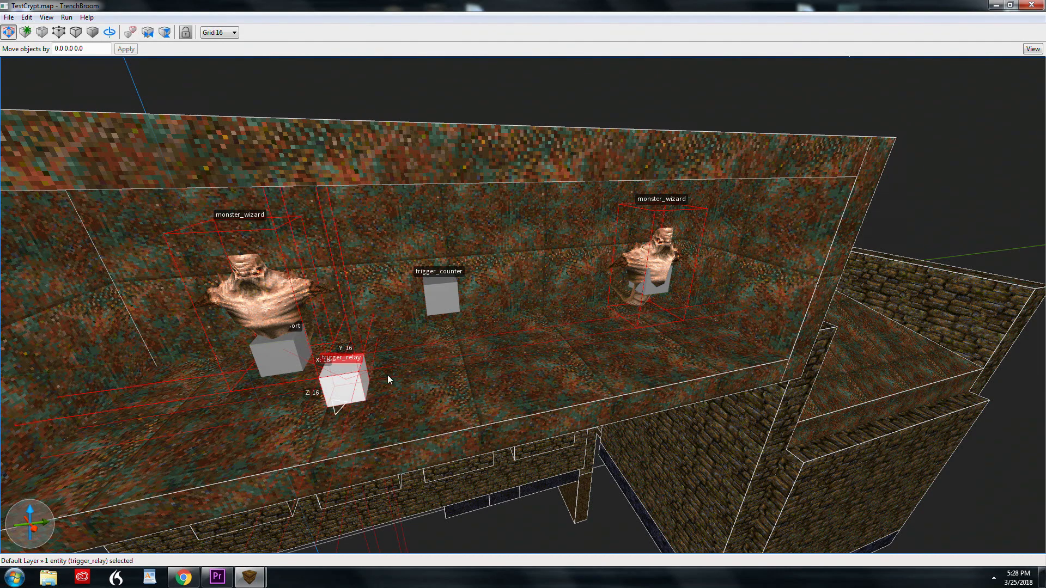
click(662, 277)
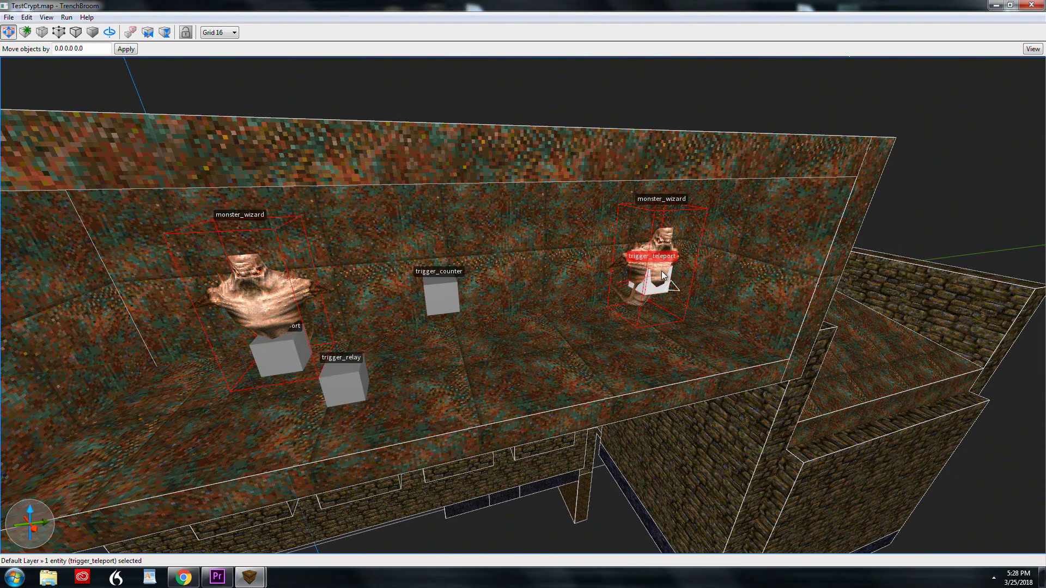
mouse_move(644, 270)
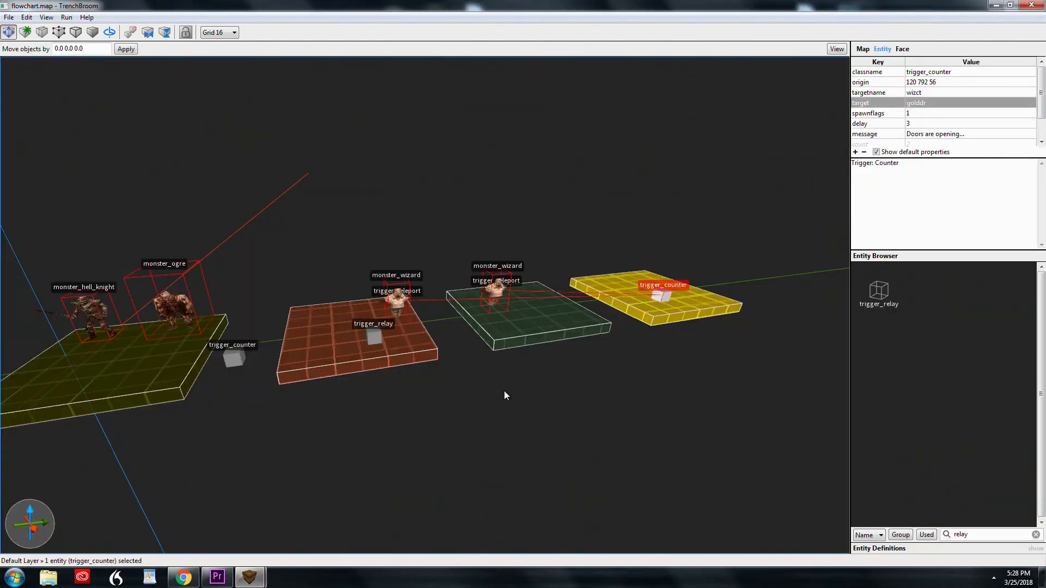
click(836, 49)
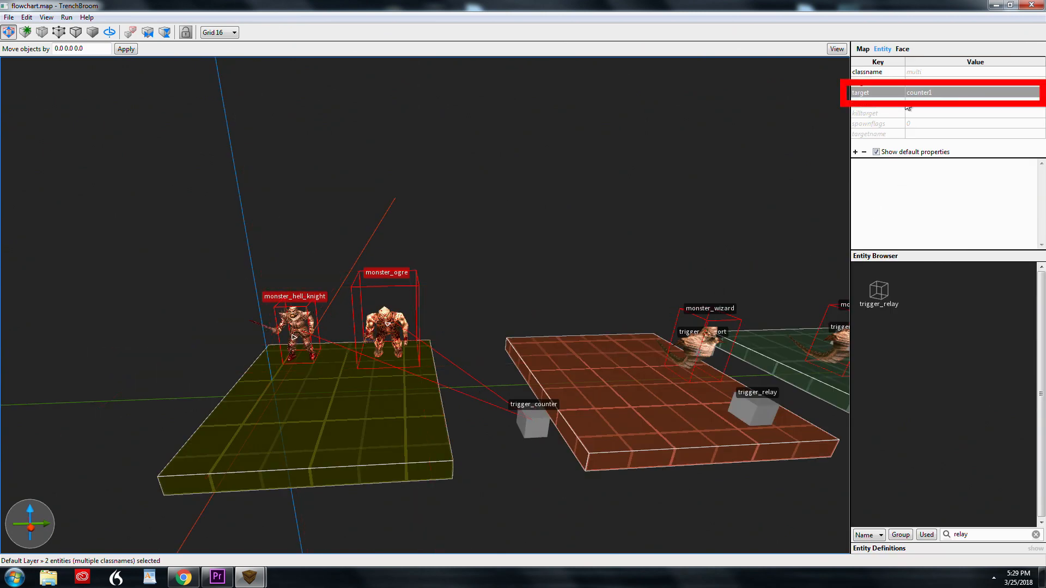
click(534, 415)
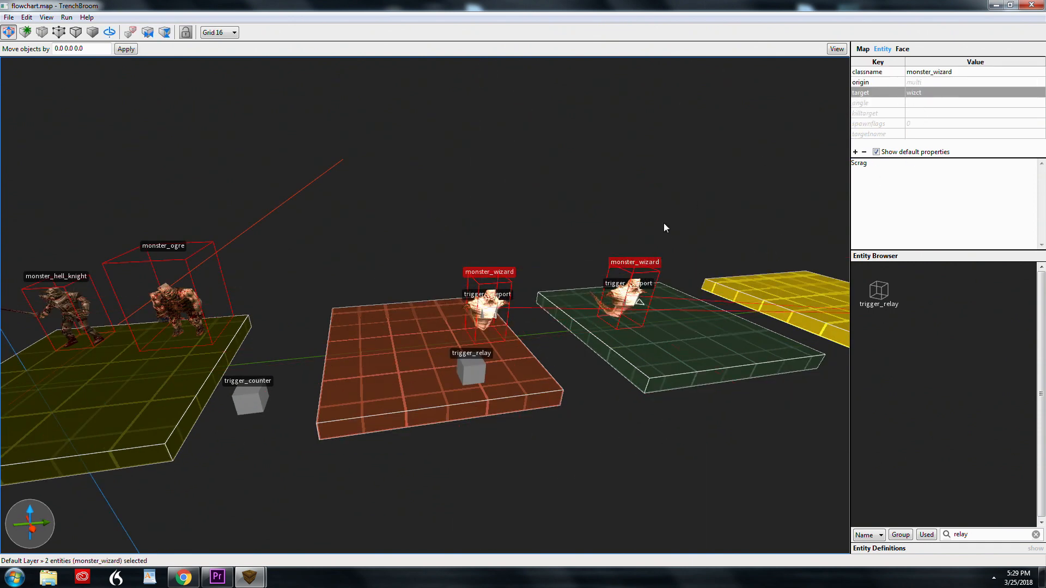
mouse_move(594, 269)
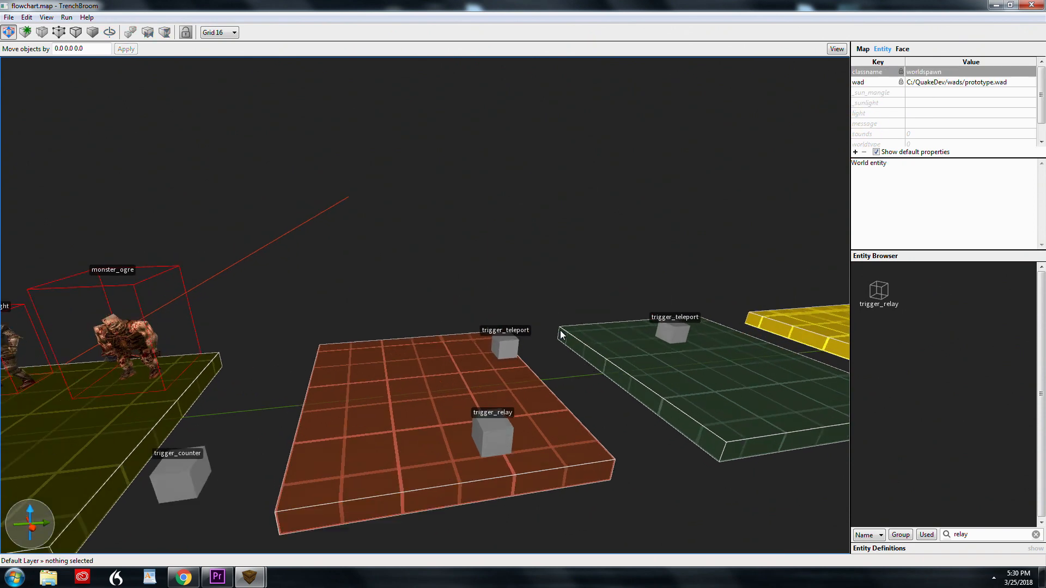
click(502, 343)
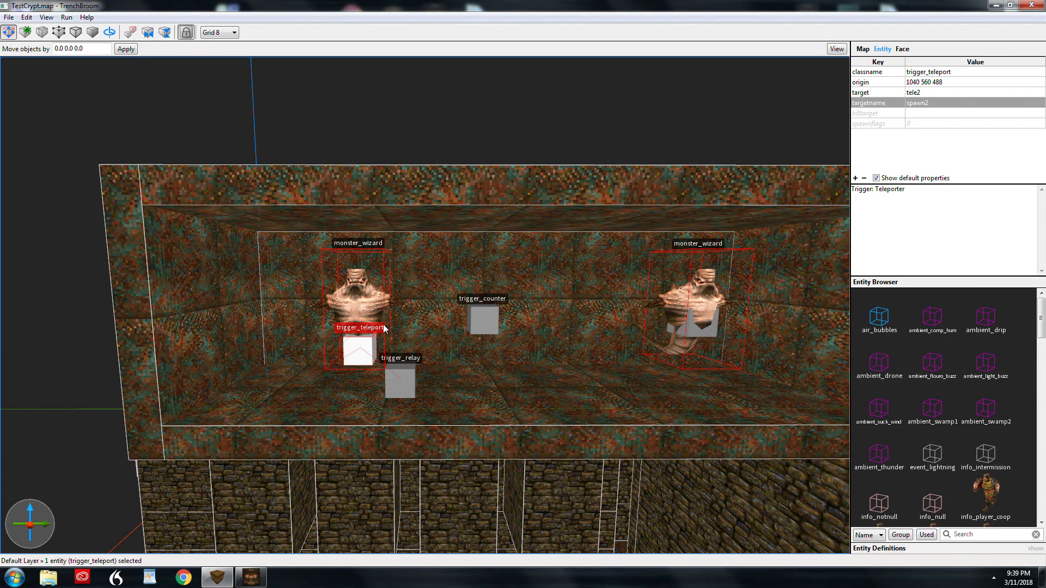
mouse_move(552, 261)
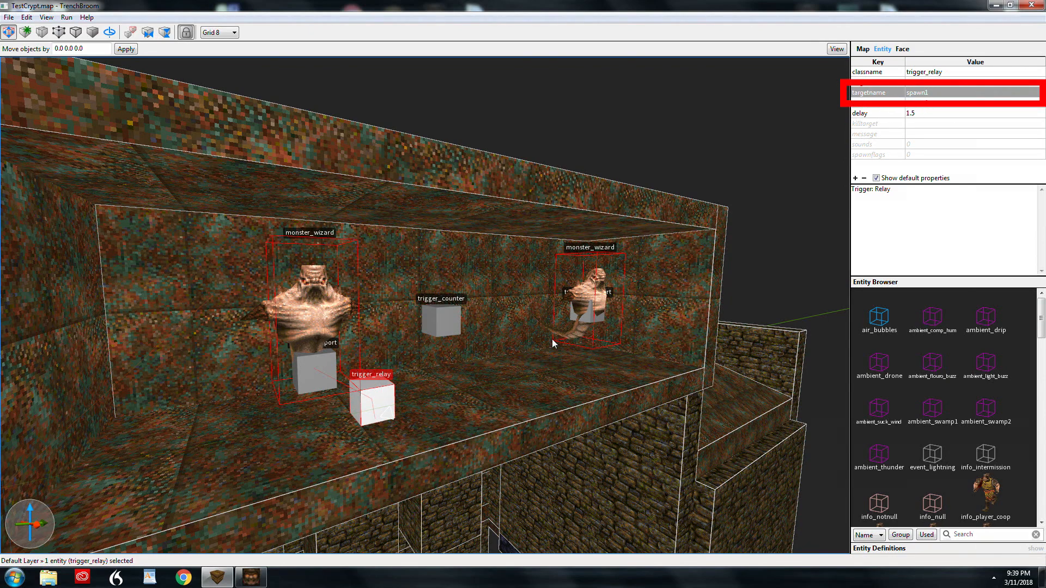
- Compare the teleports under both wizards with the trigger_relays, including the one on the red platform
click(588, 312)
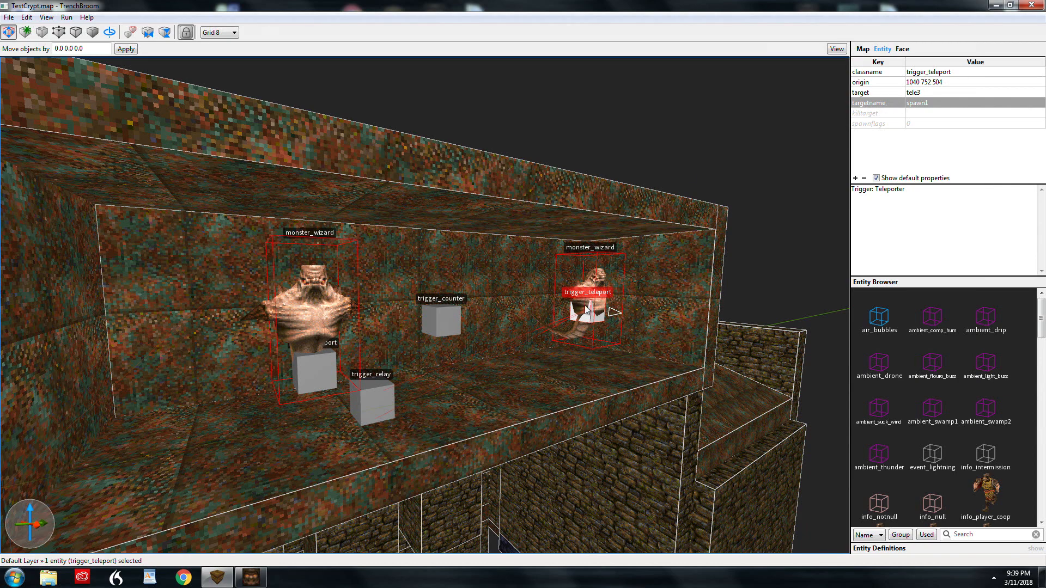
click(371, 400)
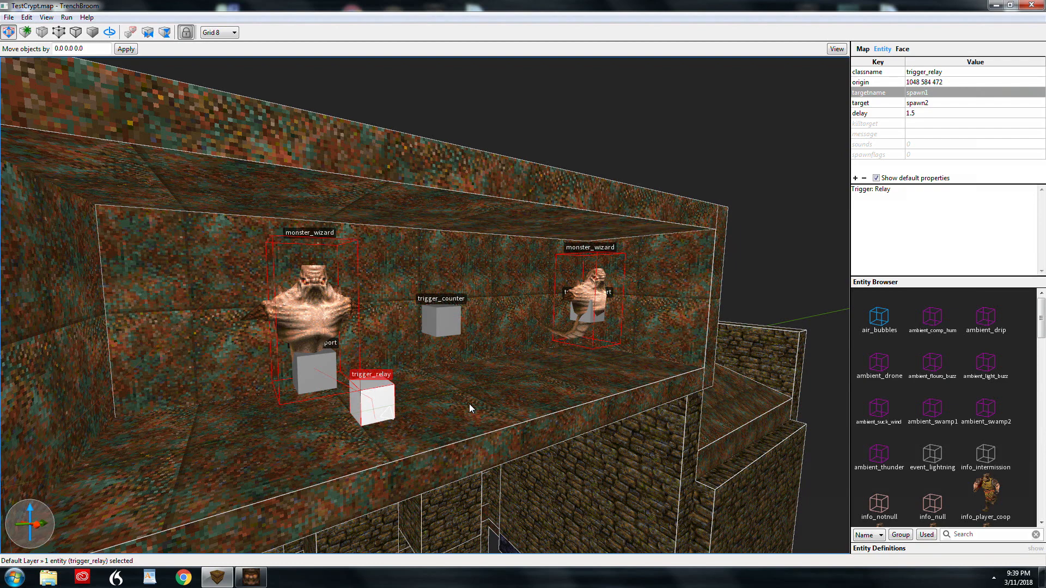
mouse_move(488, 382)
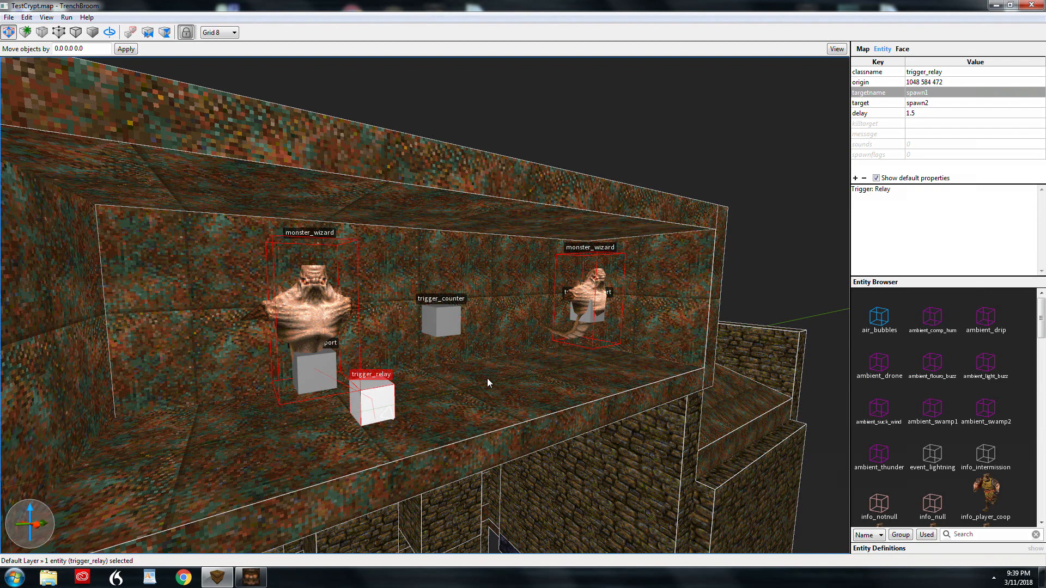
mouse_move(622, 304)
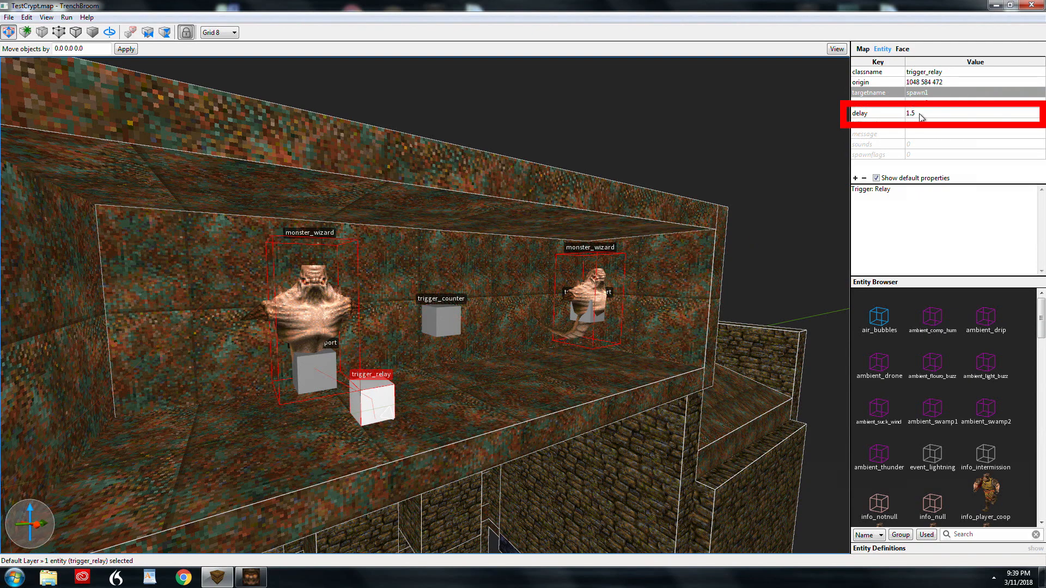
mouse_move(320, 282)
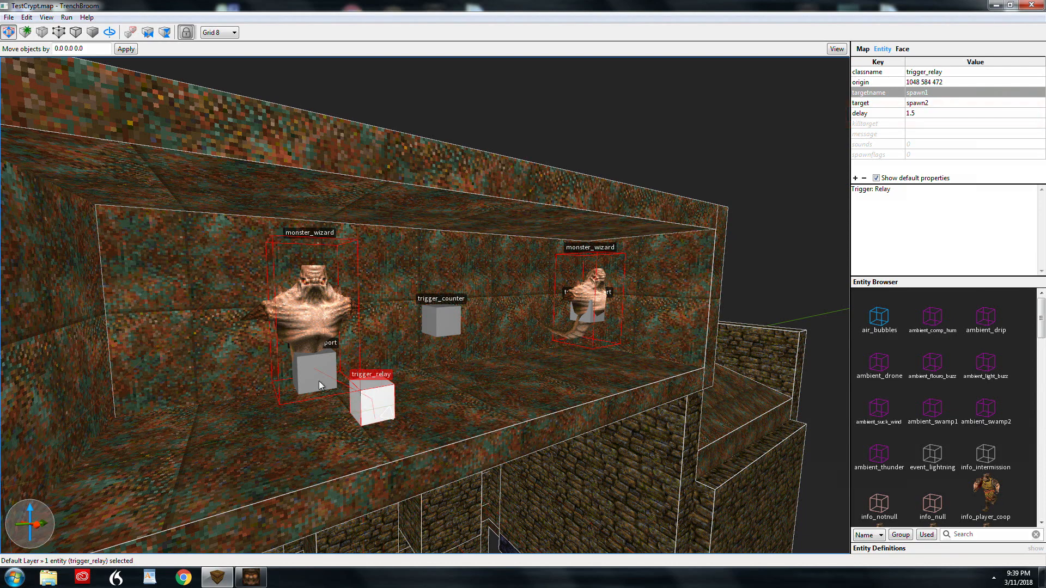
click(313, 371)
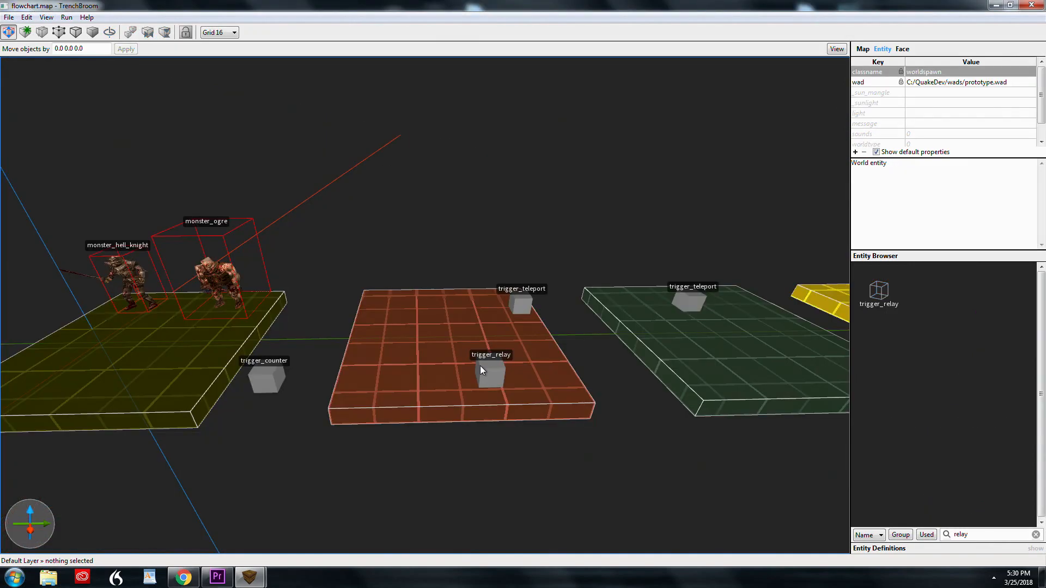
click(491, 373)
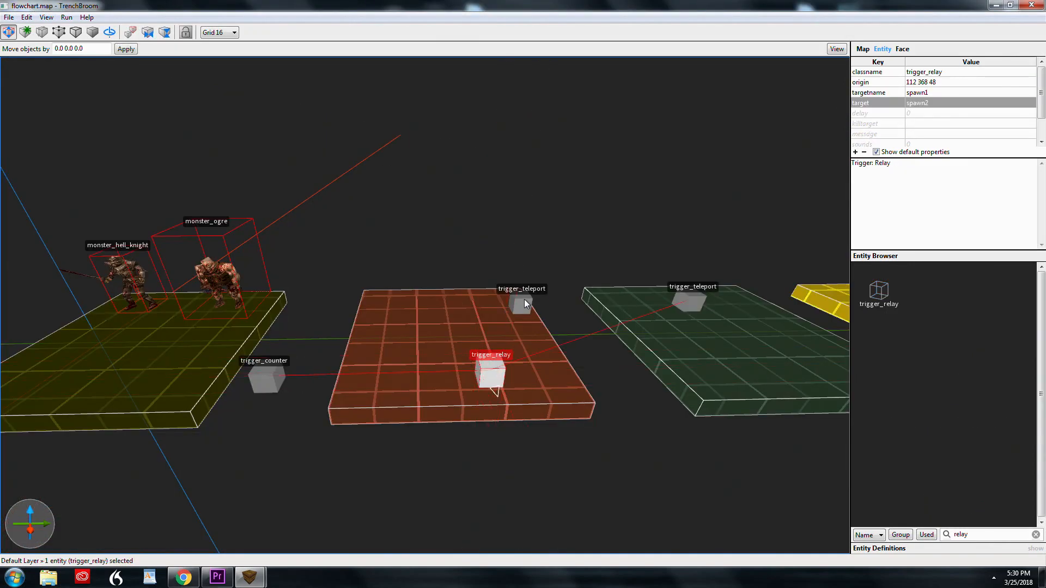
mouse_move(470, 370)
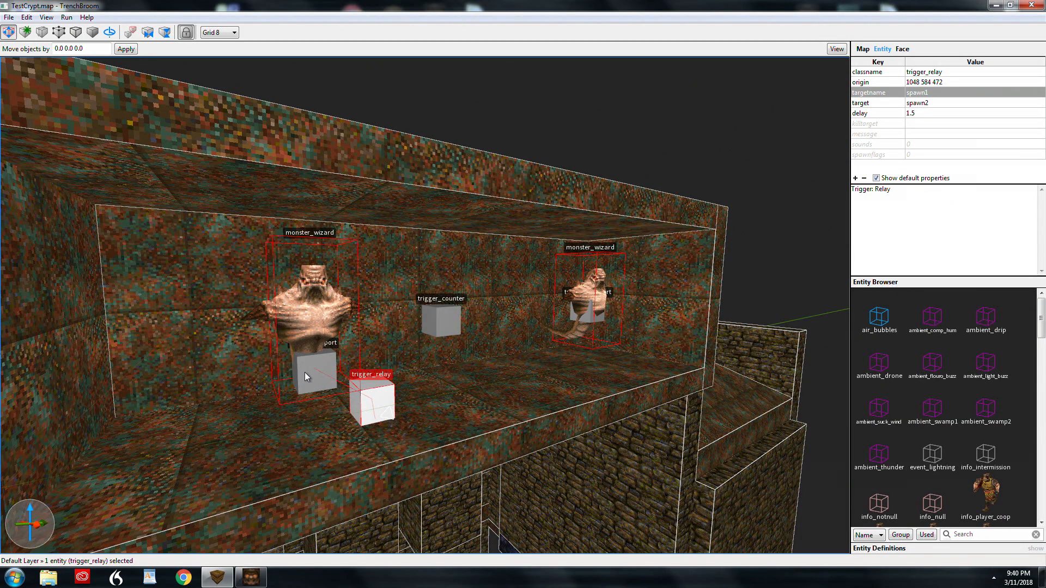
click(311, 370)
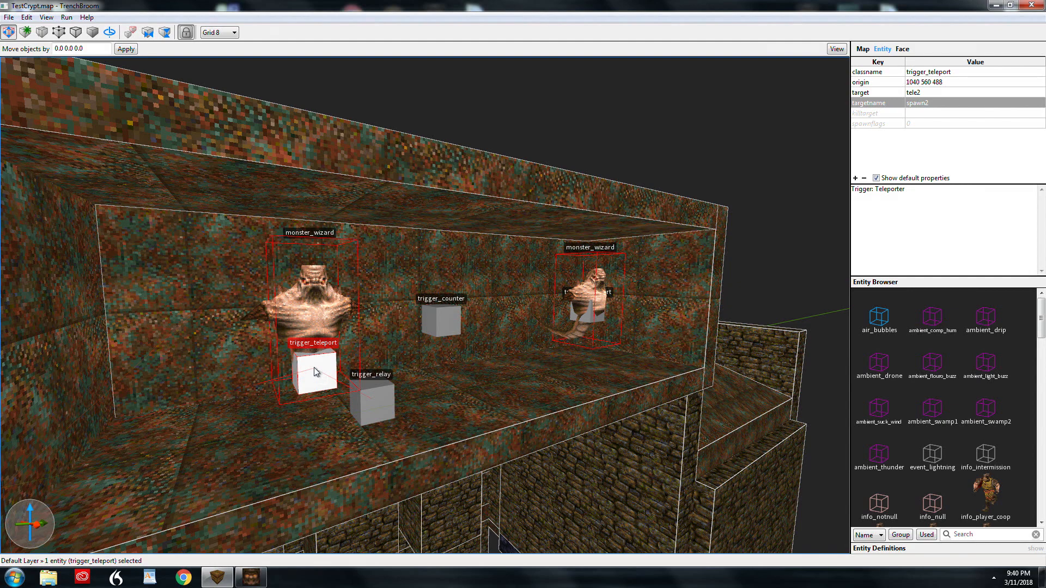
click(370, 397)
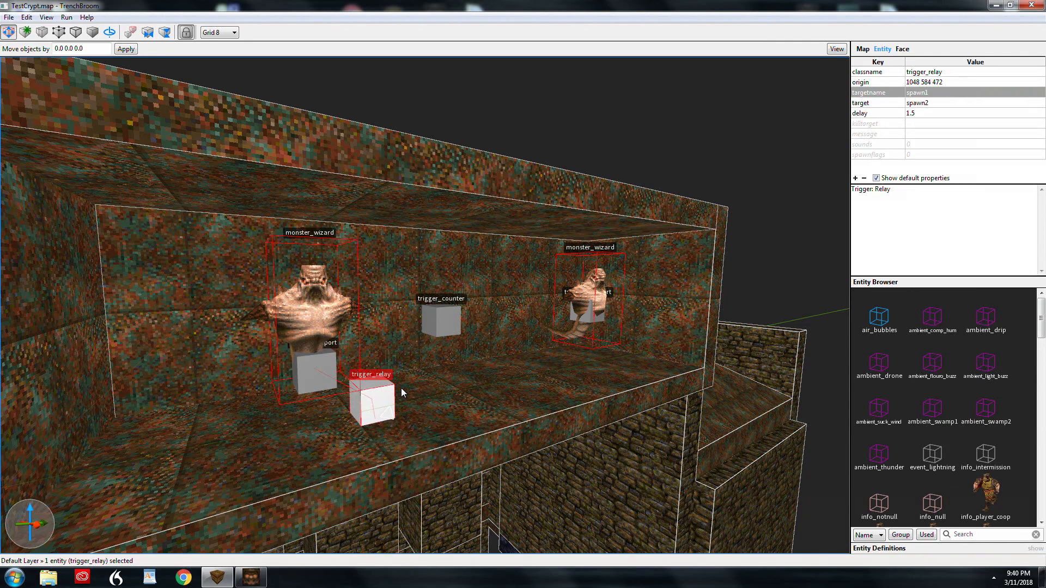
mouse_move(611, 312)
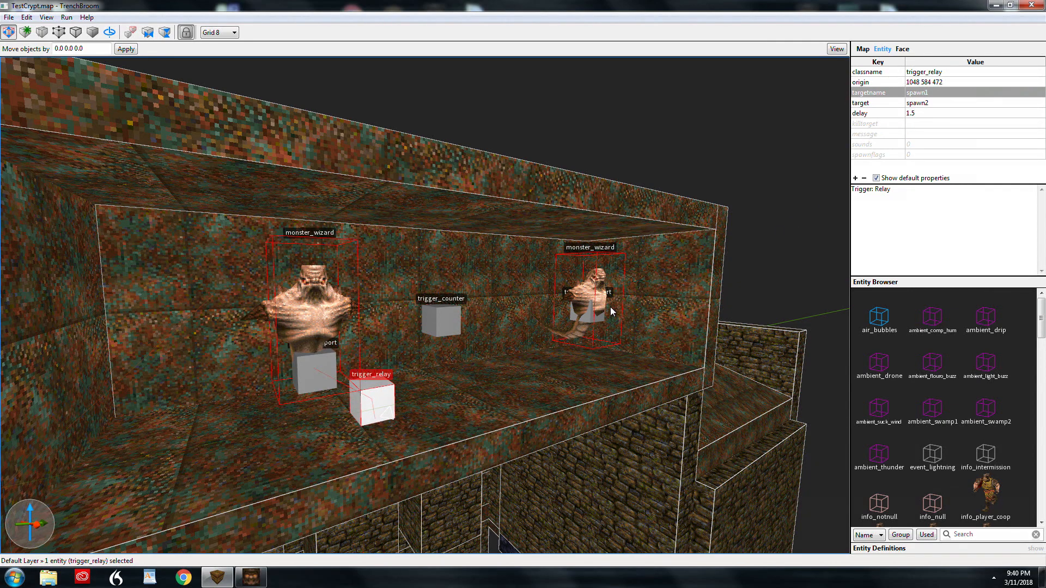
mouse_move(534, 290)
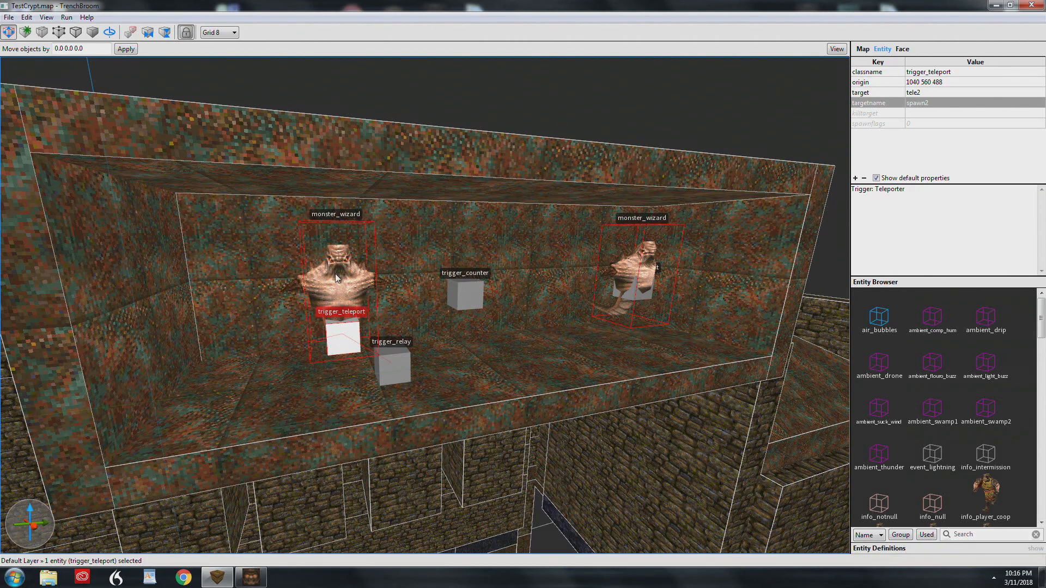
mouse_move(389, 374)
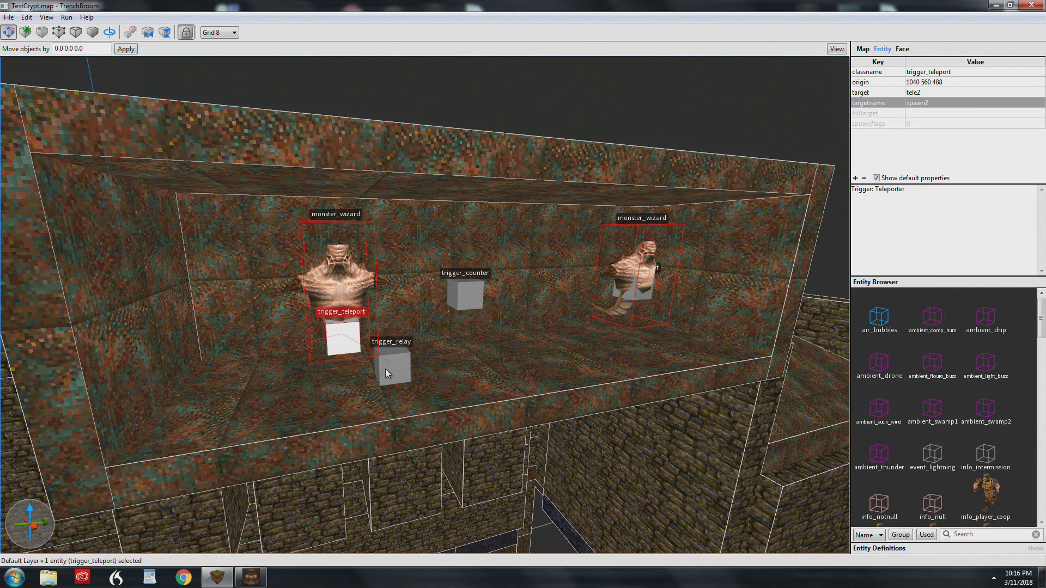
mouse_move(366, 341)
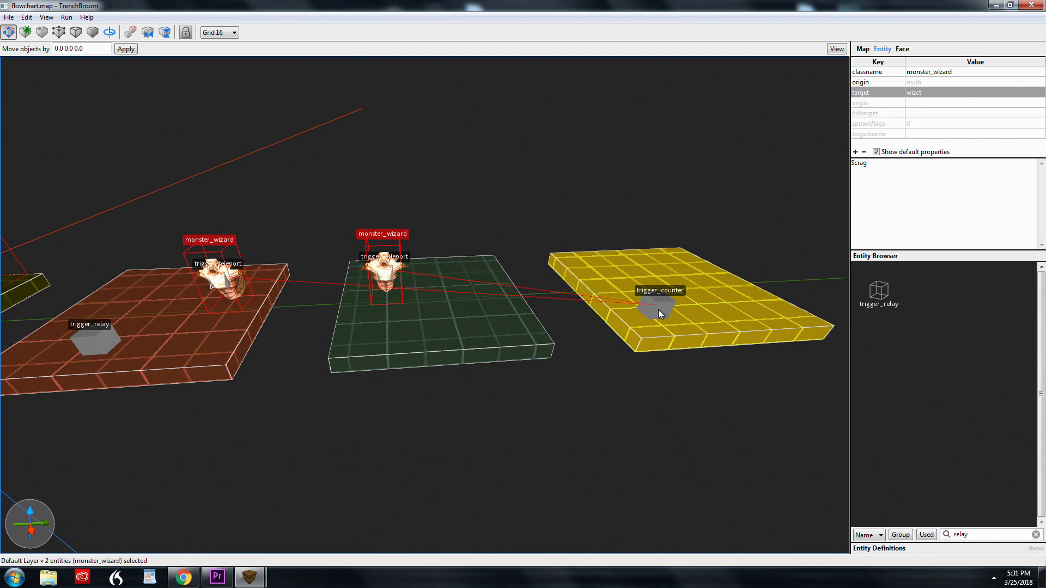
- Select the monster_shalrath in the key room showing spawnflags 1 for Ambush
click(655, 311)
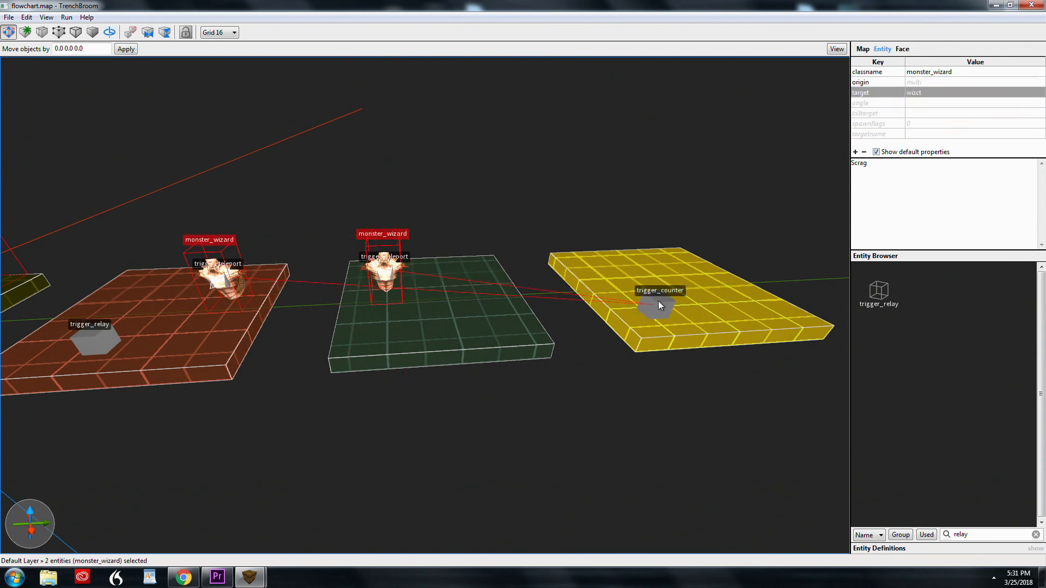
click(655, 305)
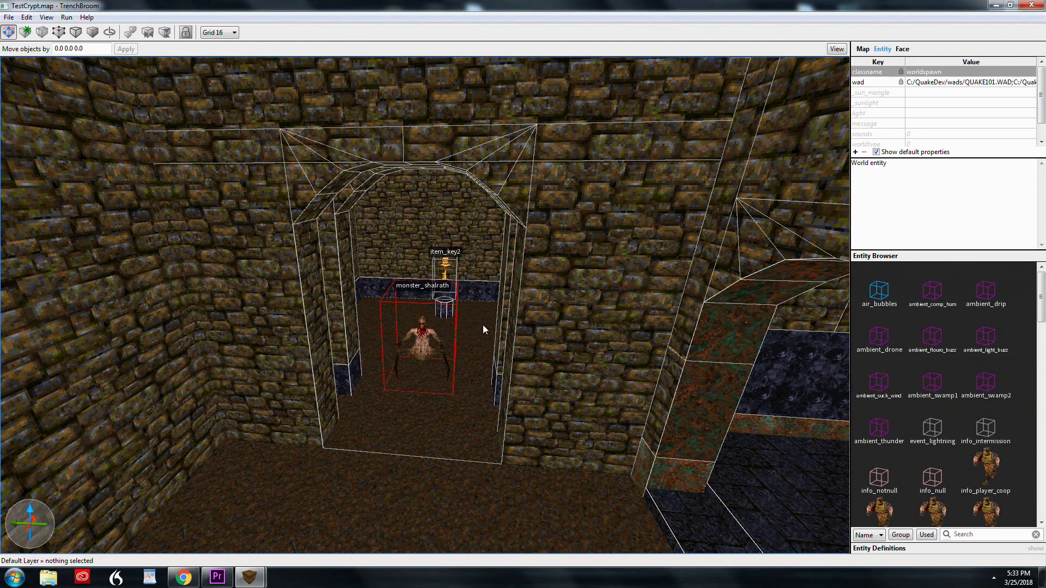
click(422, 340)
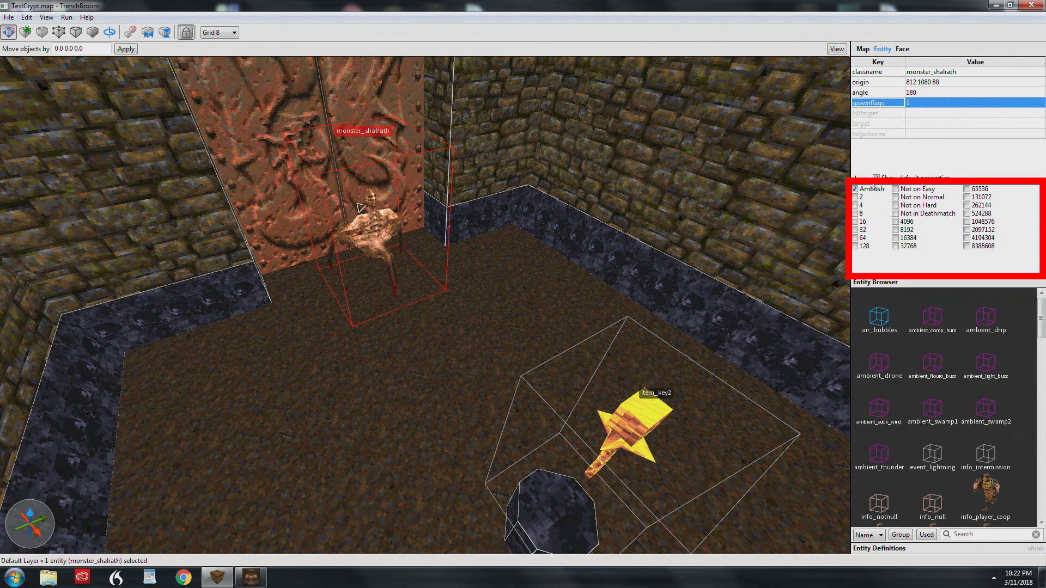
mouse_move(459, 171)
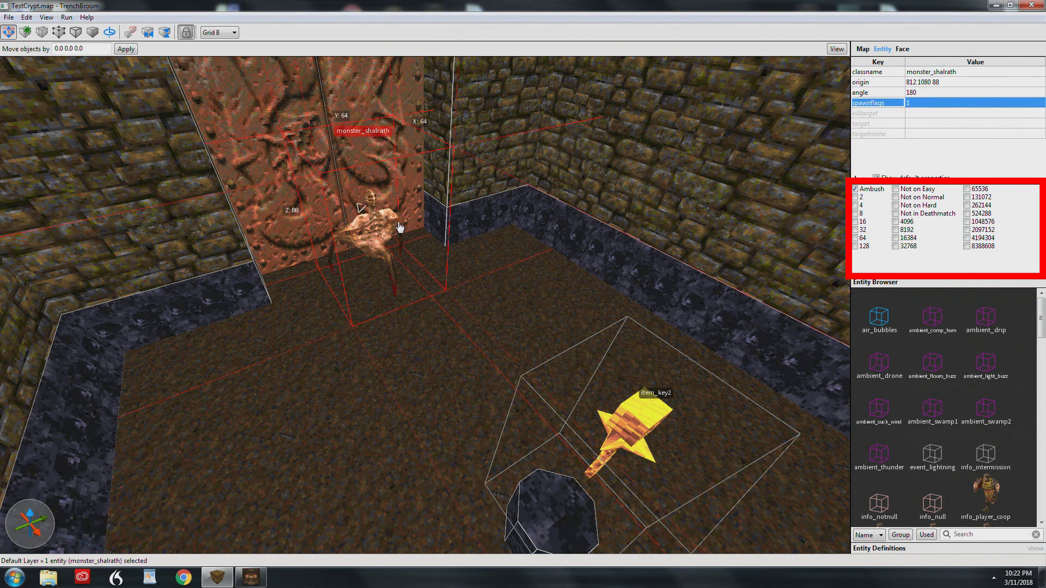
mouse_move(376, 219)
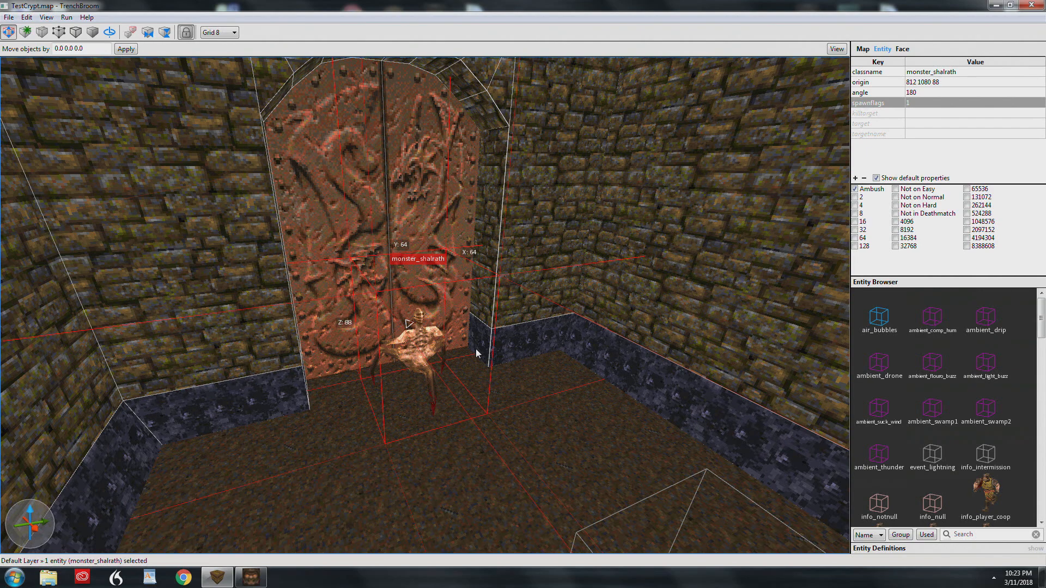
mouse_move(446, 364)
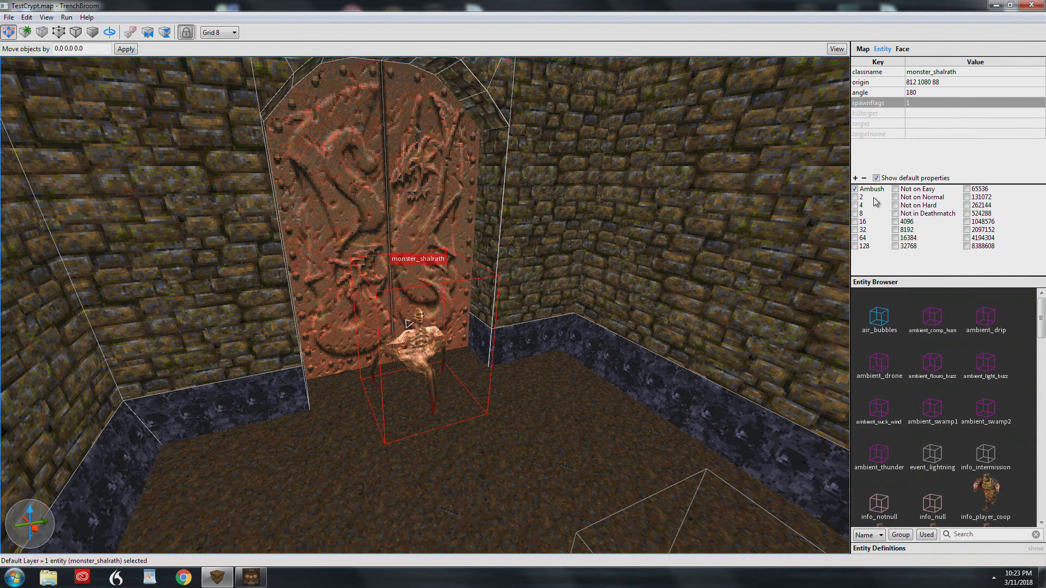
mouse_move(714, 245)
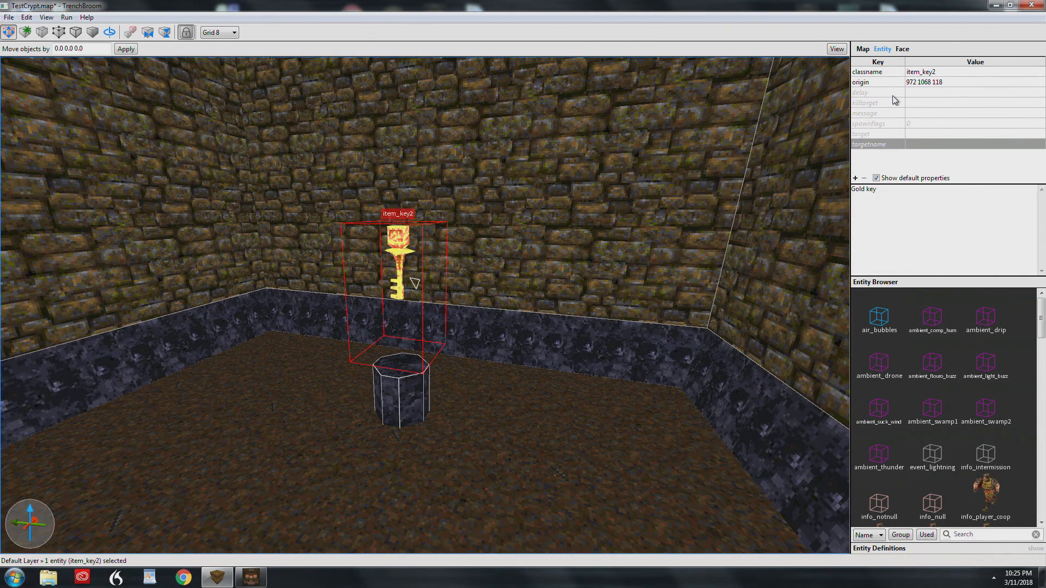
mouse_move(897, 107)
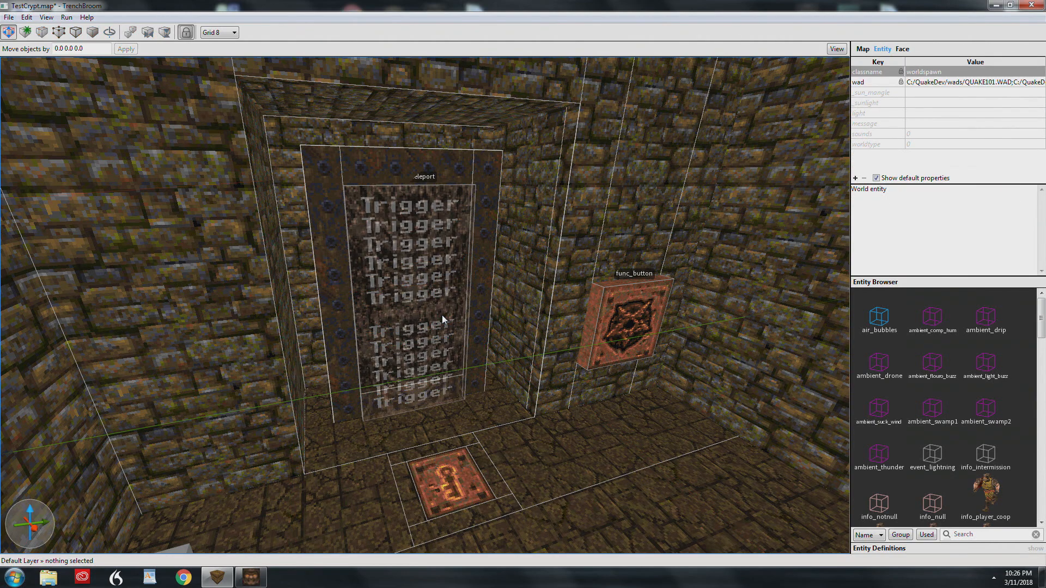
mouse_move(440, 309)
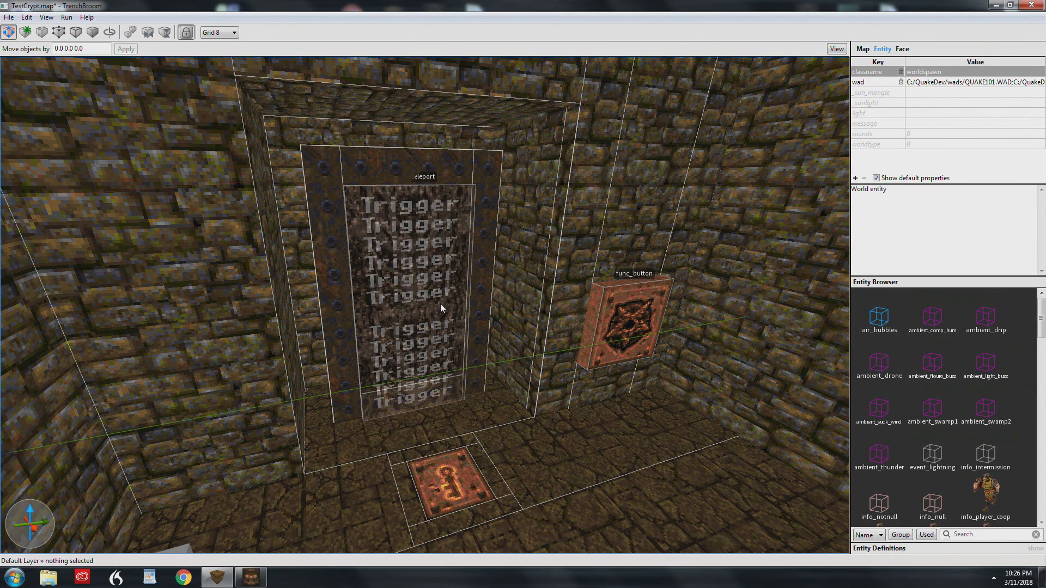
- Select the doorway trigger_teleport brush whose target is tele1
click(406, 293)
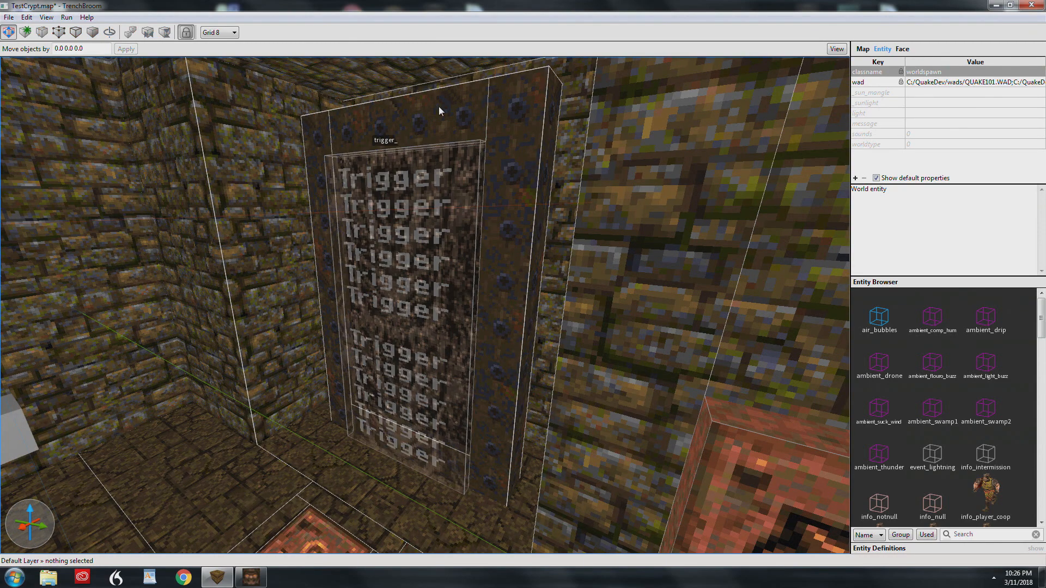
mouse_move(420, 207)
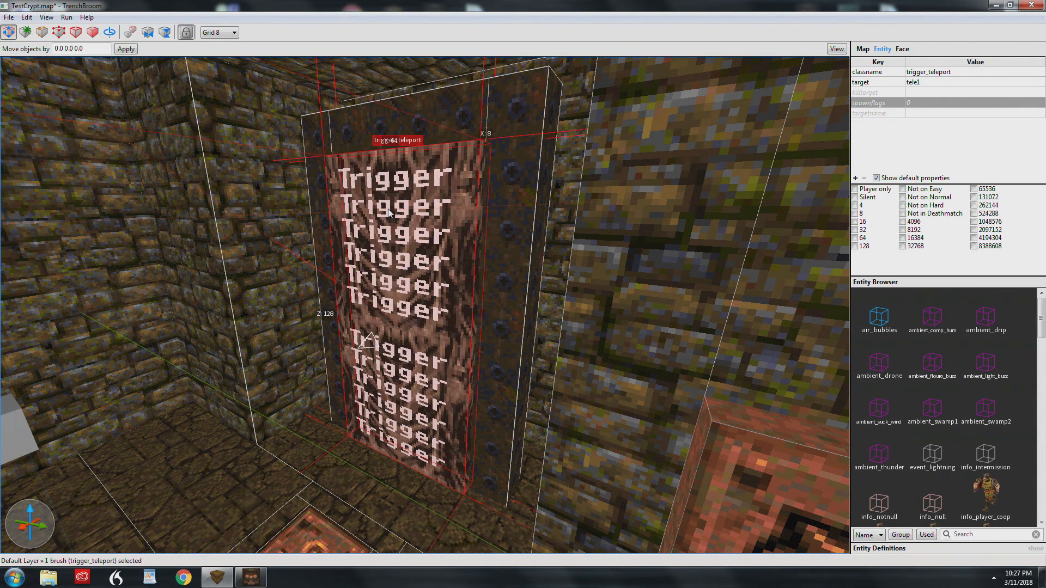
mouse_move(451, 447)
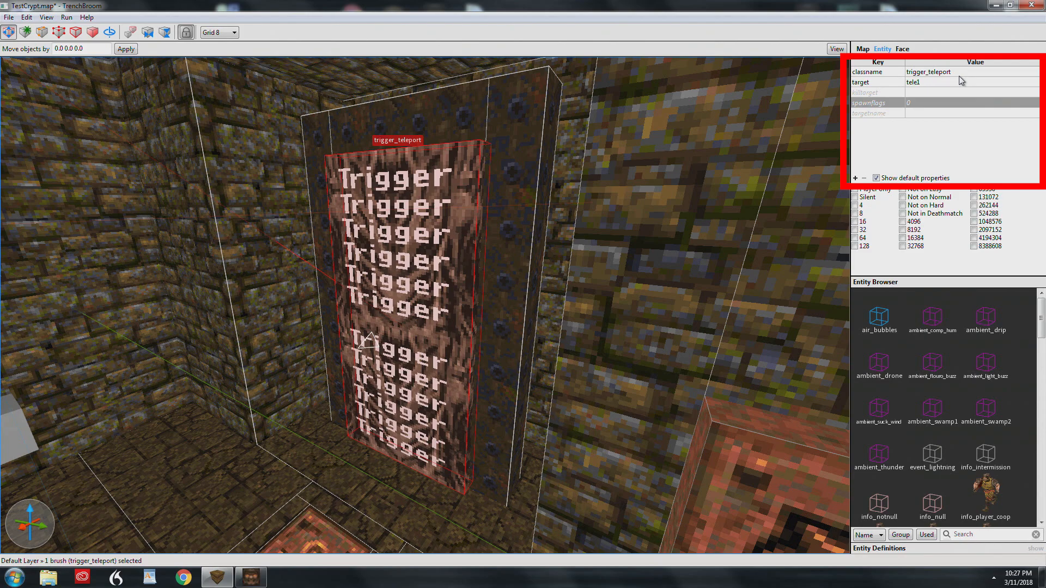
mouse_move(899, 85)
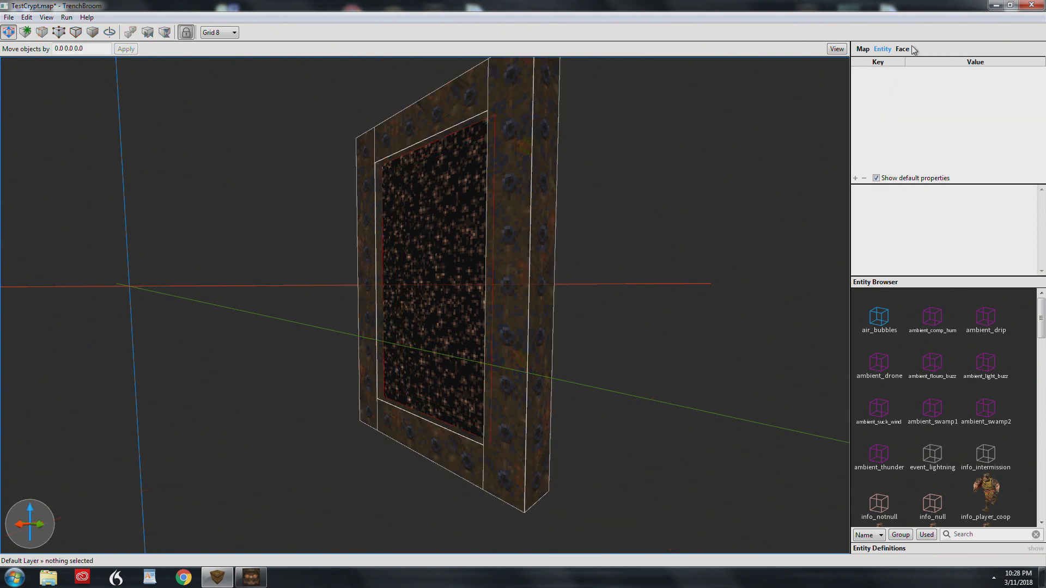
- Check in the Face inspector that the teleporter slab faces use the *teleport texture
click(902, 49)
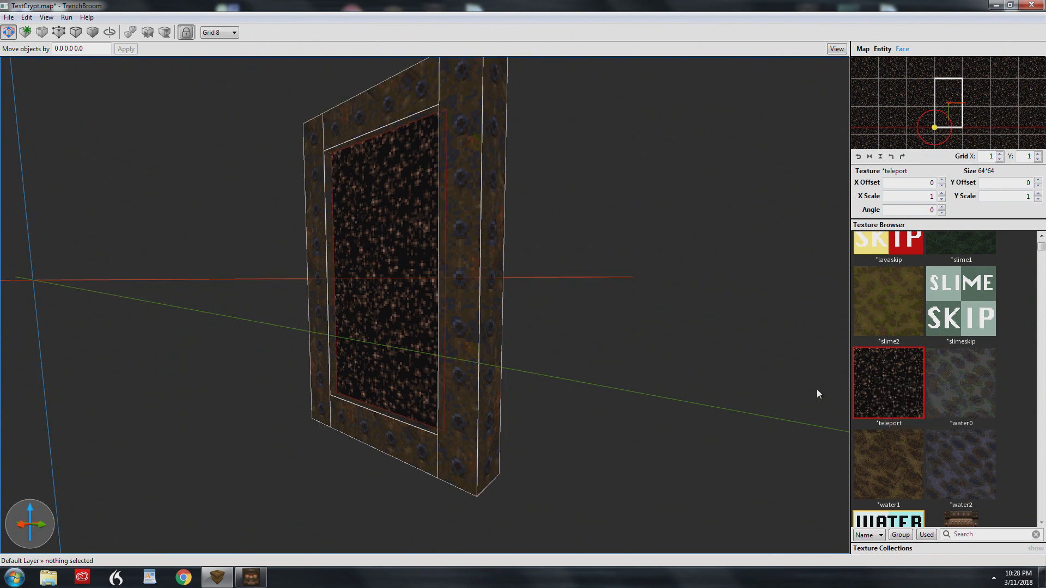
mouse_move(362, 182)
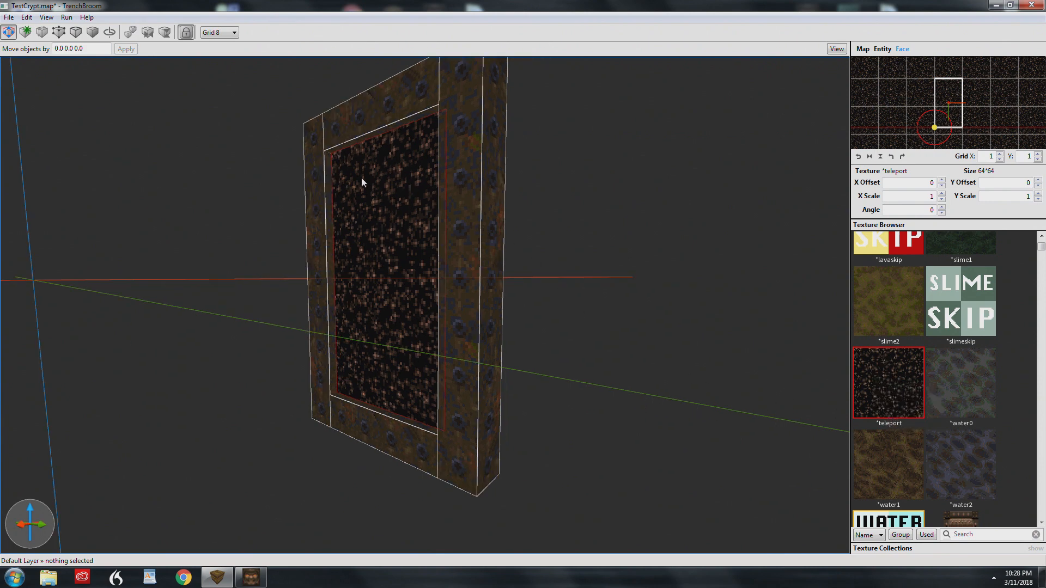
mouse_move(962, 461)
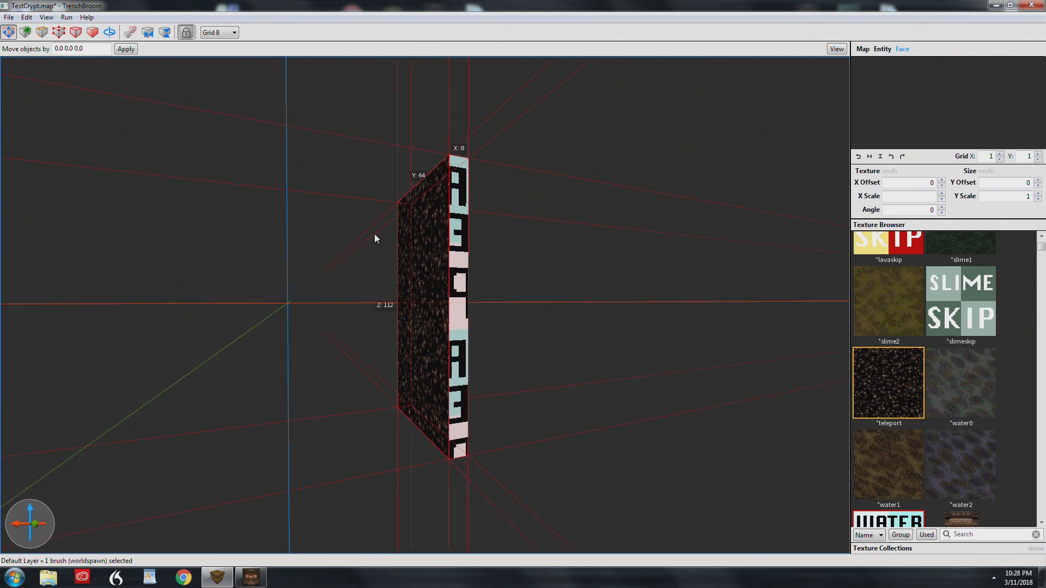
mouse_move(474, 336)
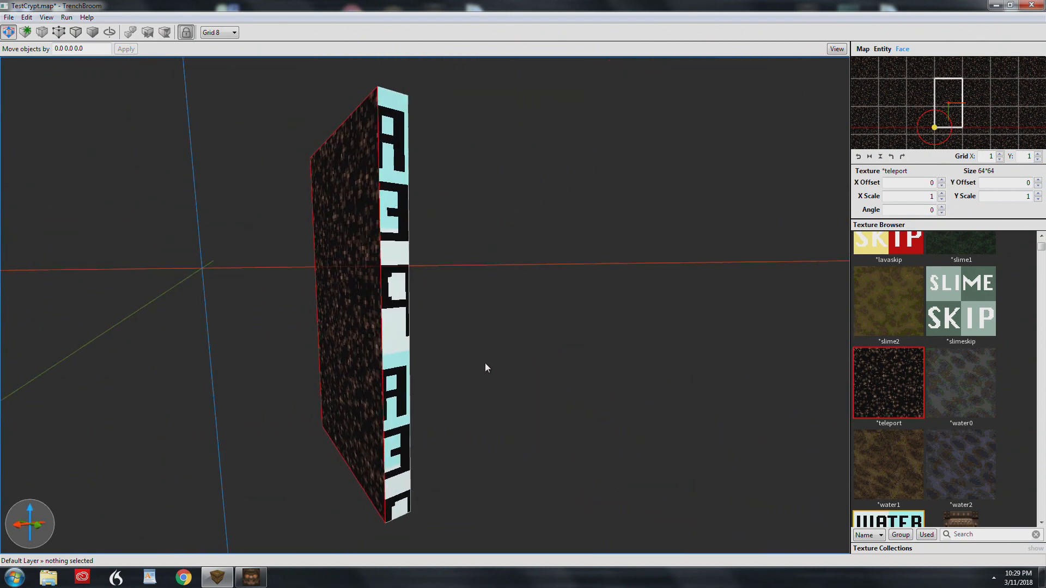
click(882, 49)
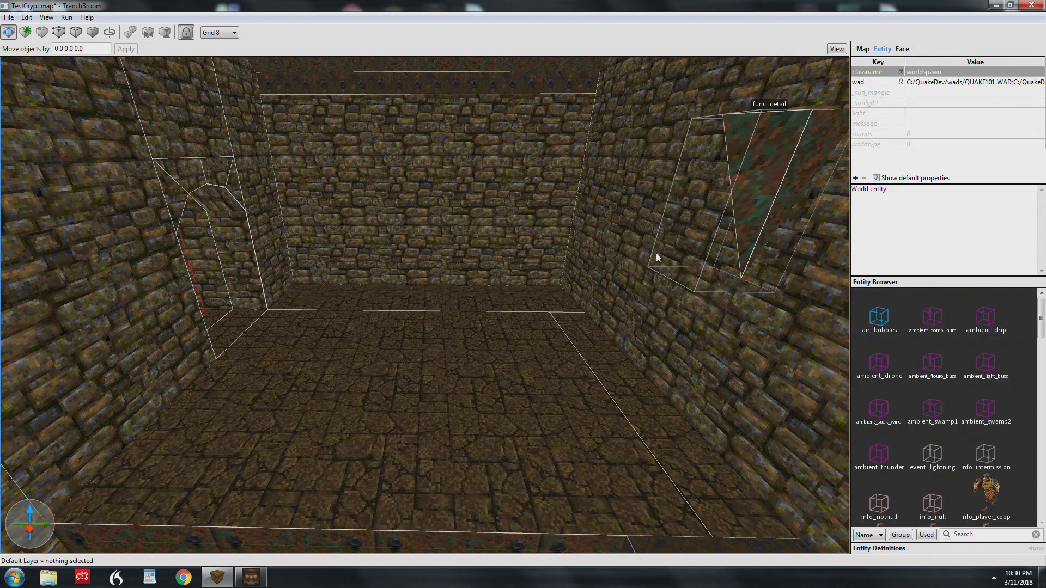
mouse_move(617, 296)
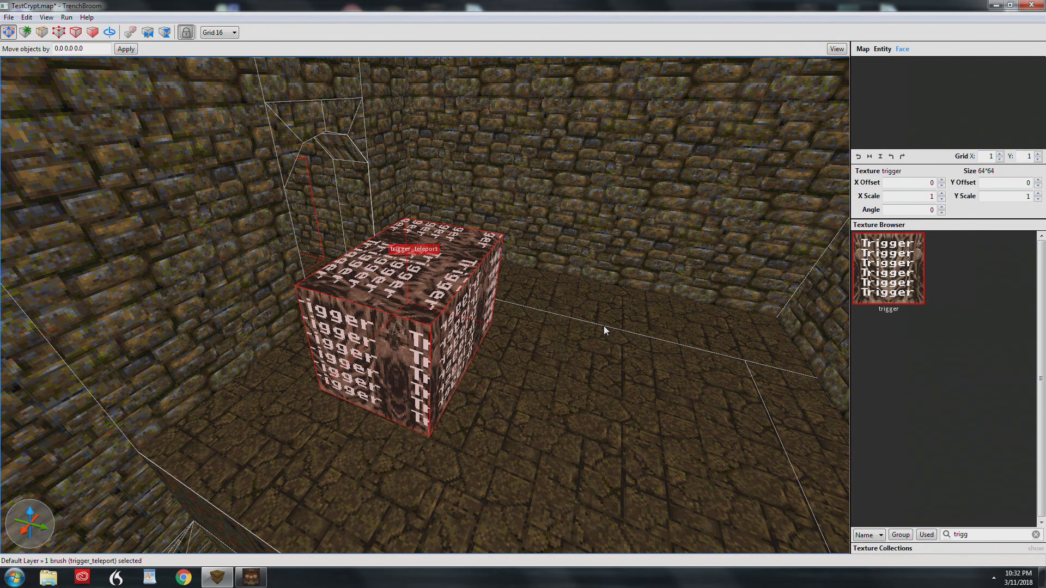
mouse_move(733, 326)
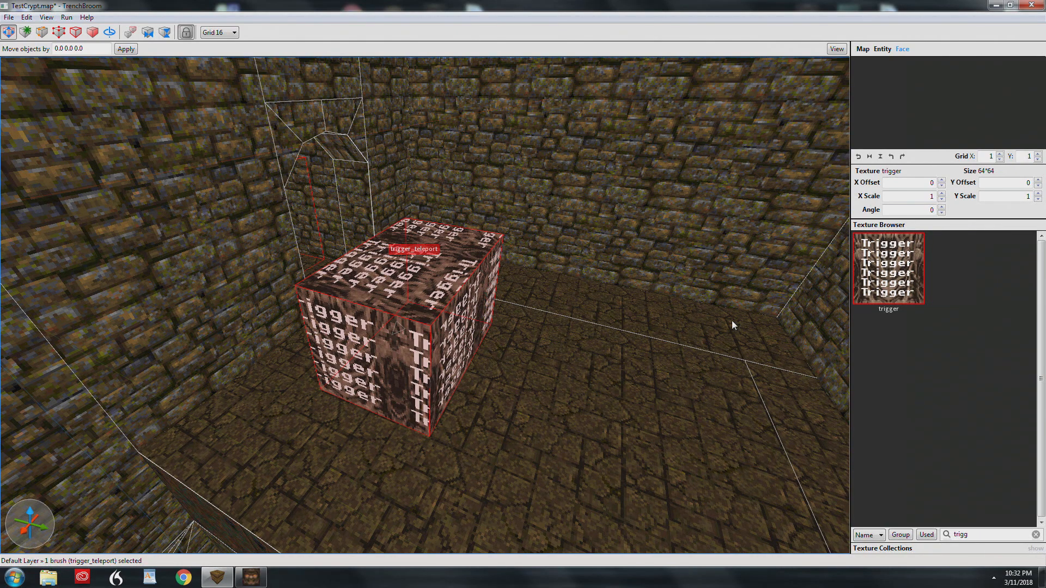
- Review the large teleport trigger's properties and select the small trigger_teleport point entity on the floor
click(881, 49)
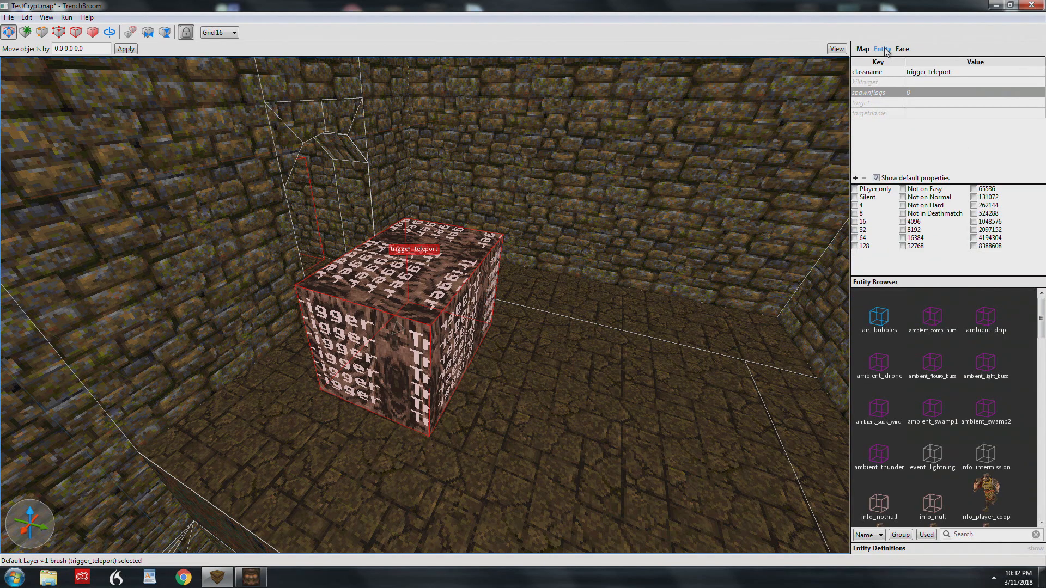
mouse_move(1002, 470)
text(info)
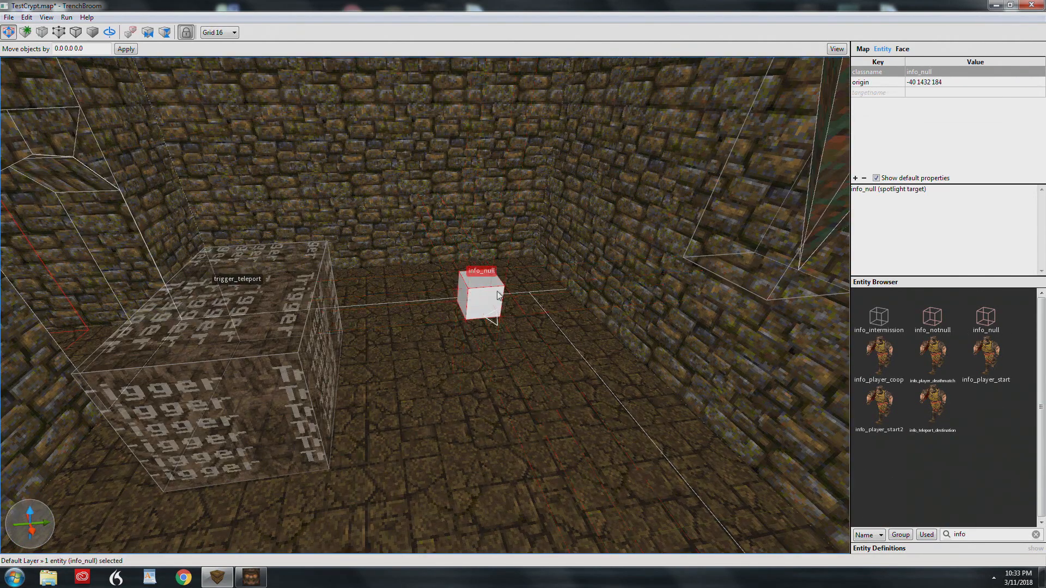
mouse_move(522, 309)
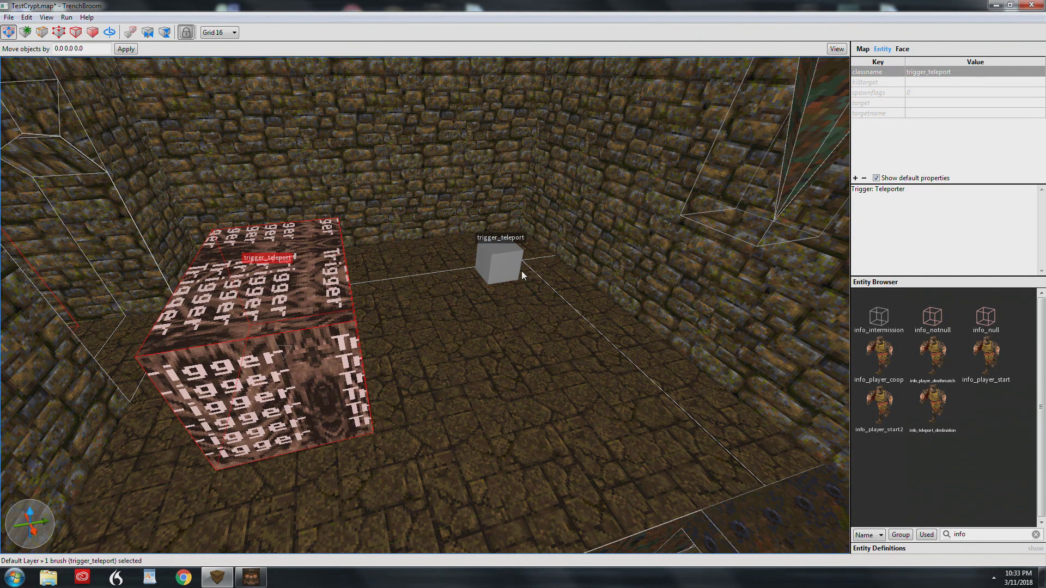
click(500, 260)
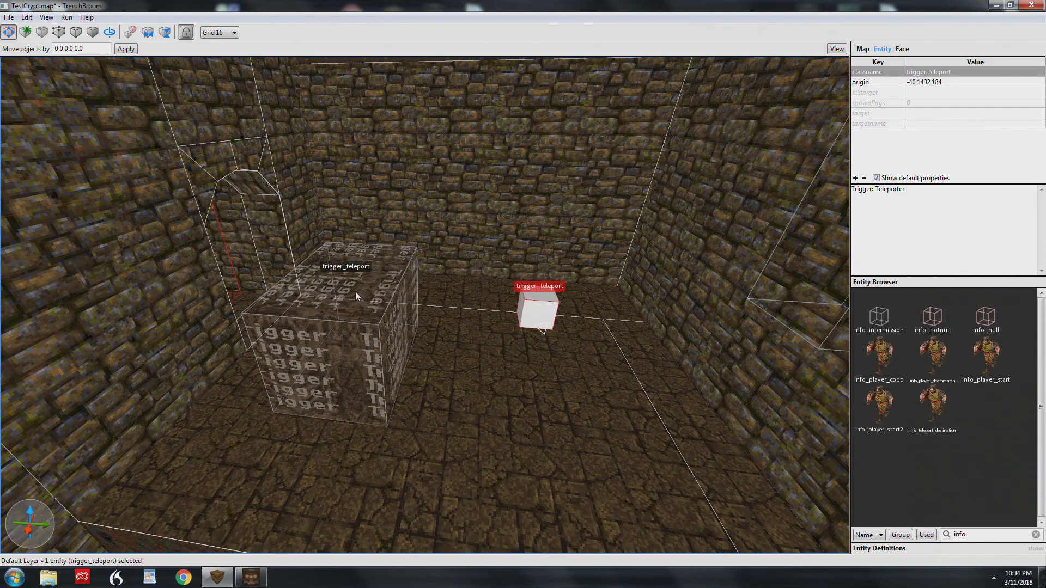
mouse_move(362, 297)
text(zom)
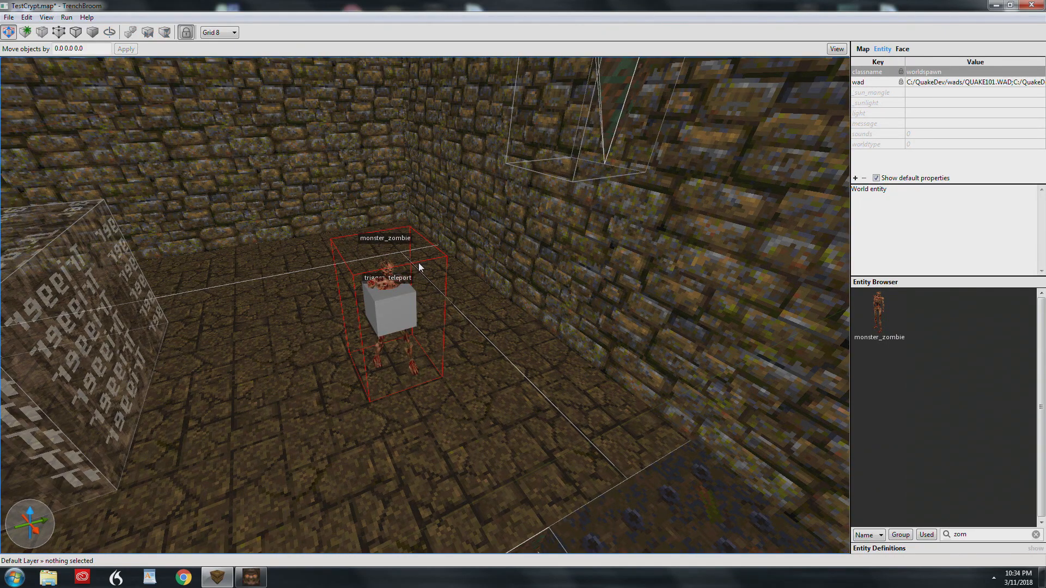
mouse_move(402, 270)
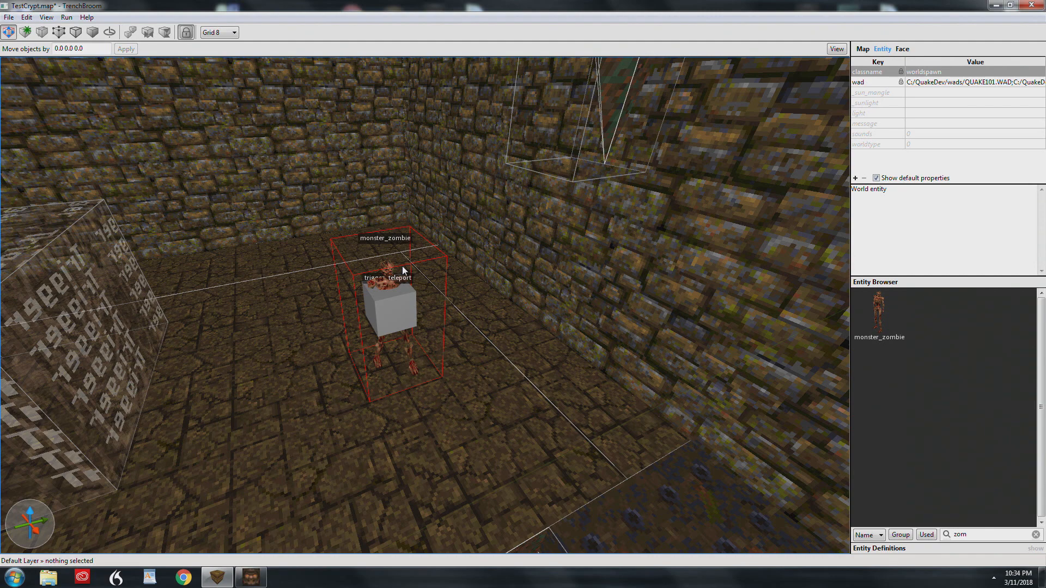
mouse_move(397, 262)
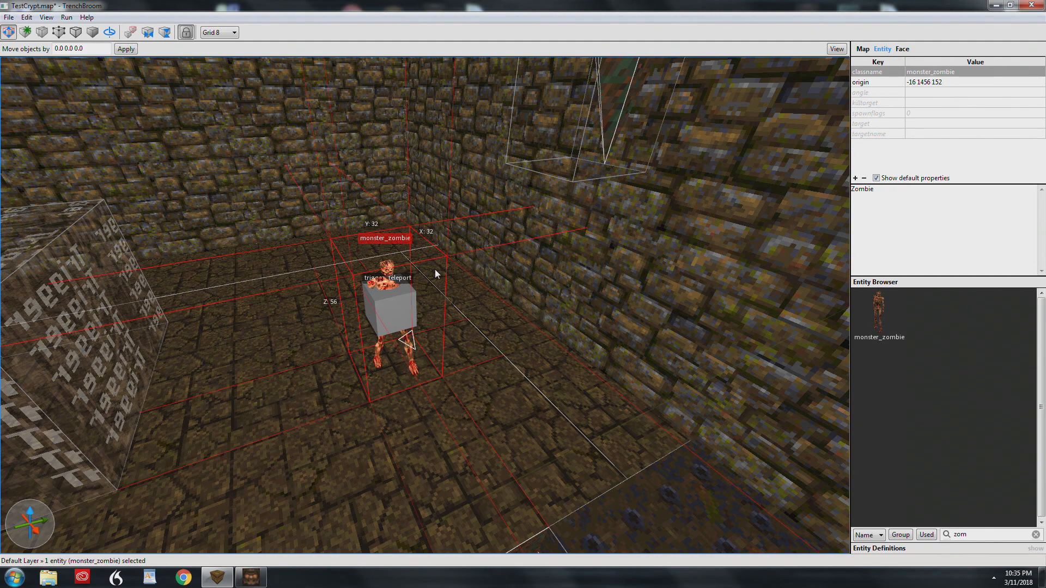
- Select the teleport entity under the zombie and edit its origin to -16 1456 152
click(923, 81)
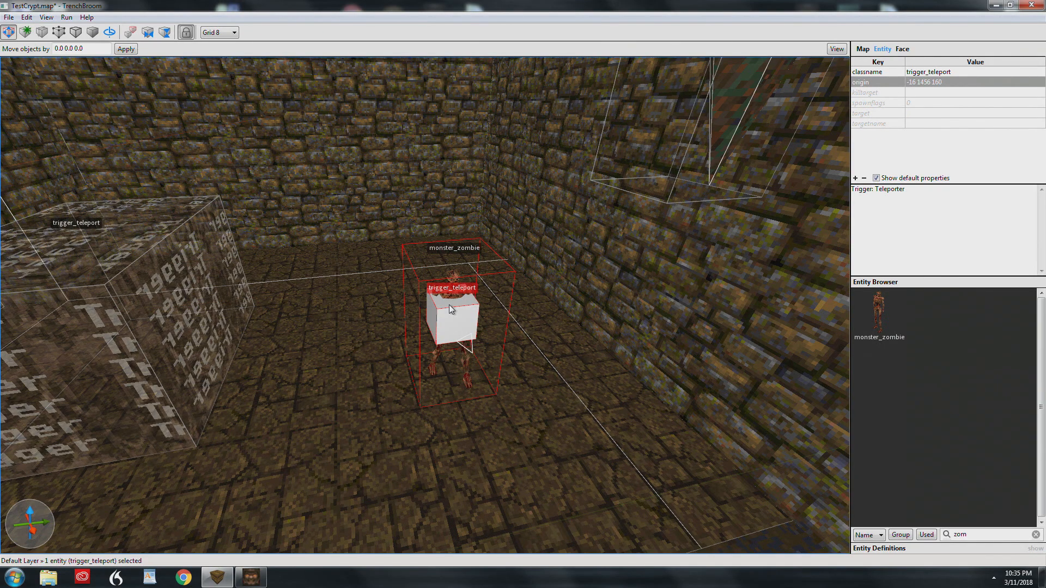
double_click(926, 82)
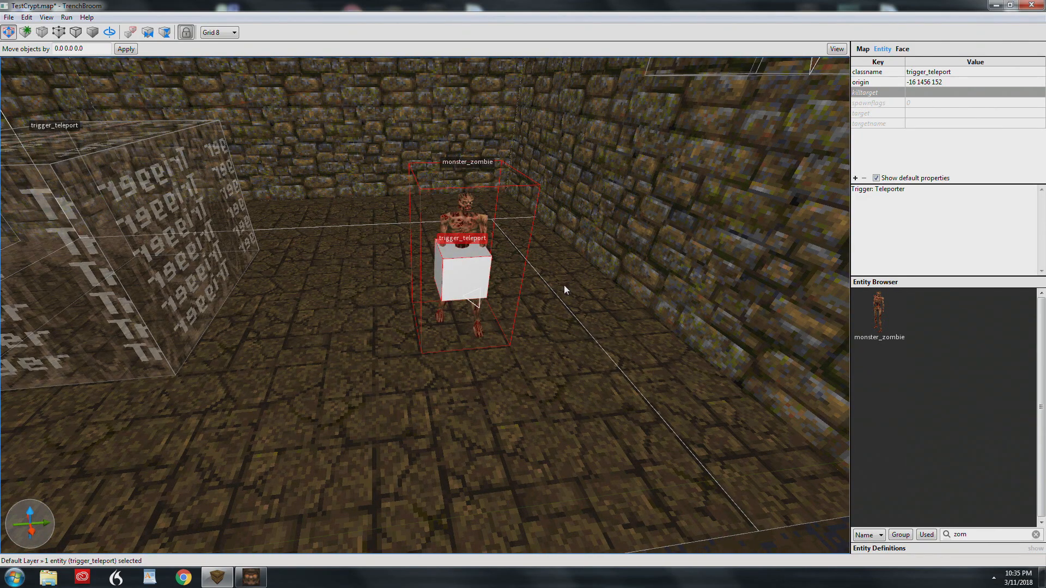
mouse_move(525, 333)
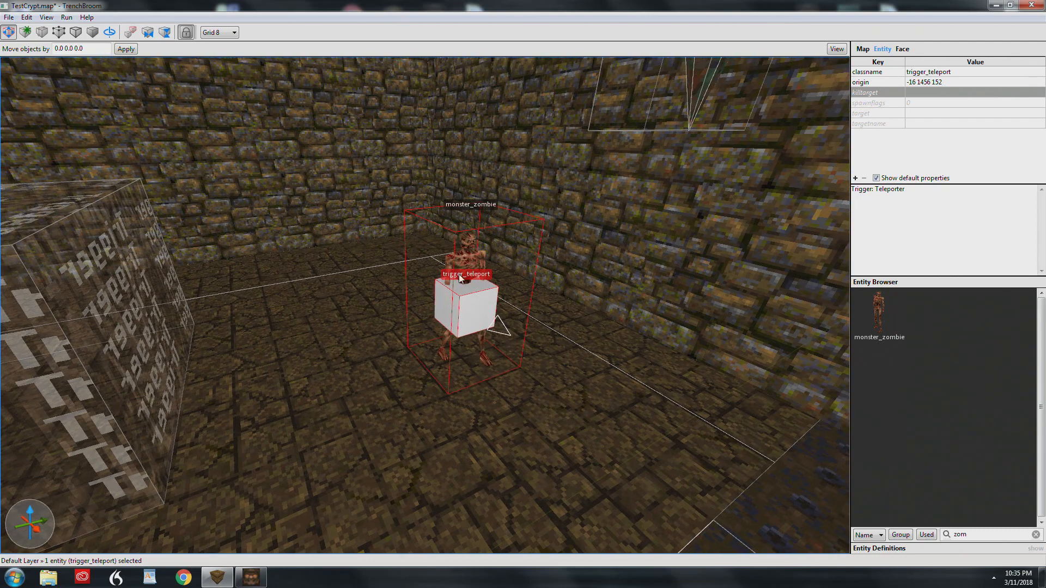
mouse_move(478, 308)
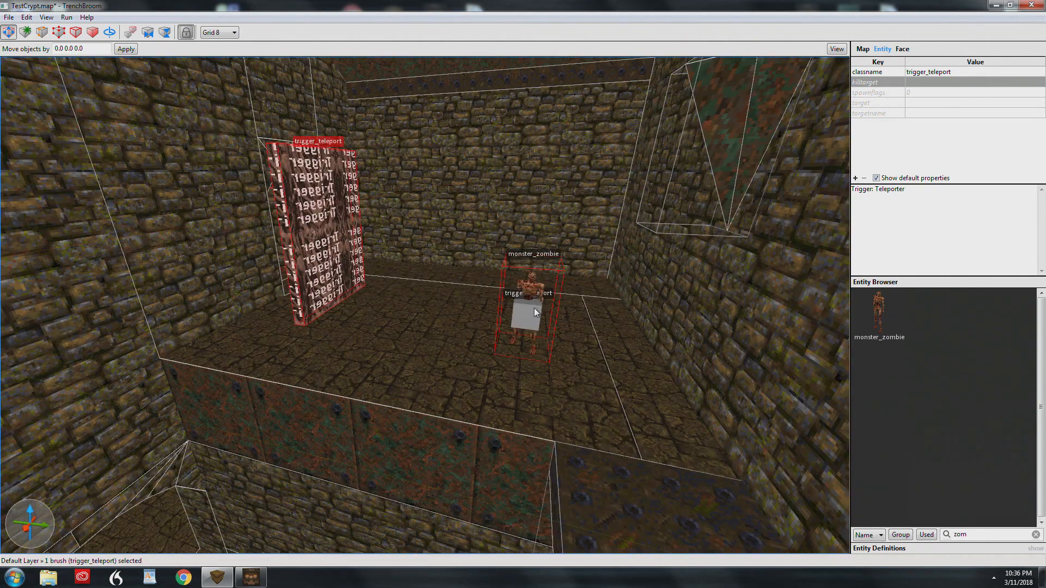
click(526, 313)
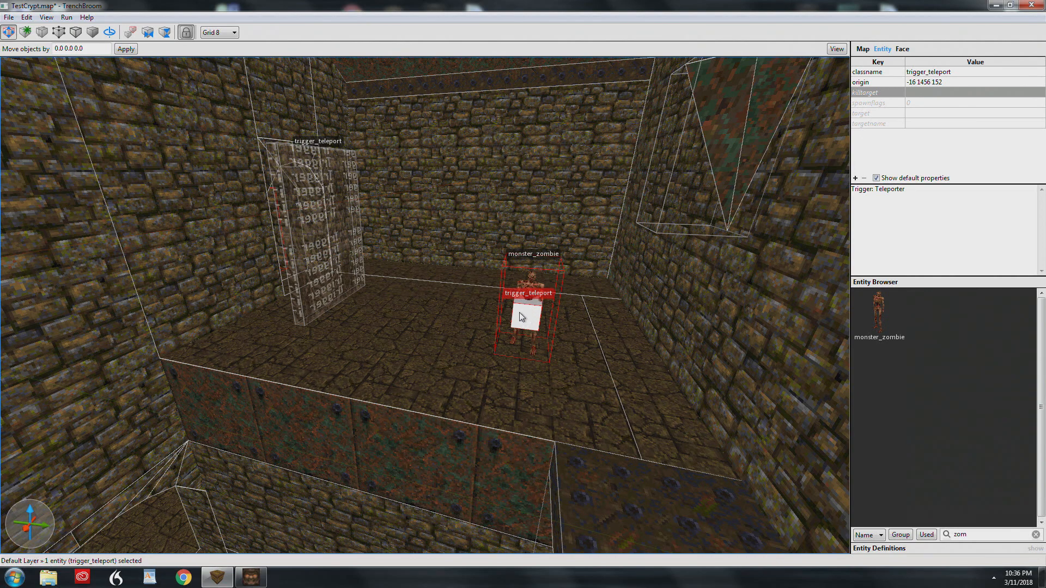
mouse_move(524, 314)
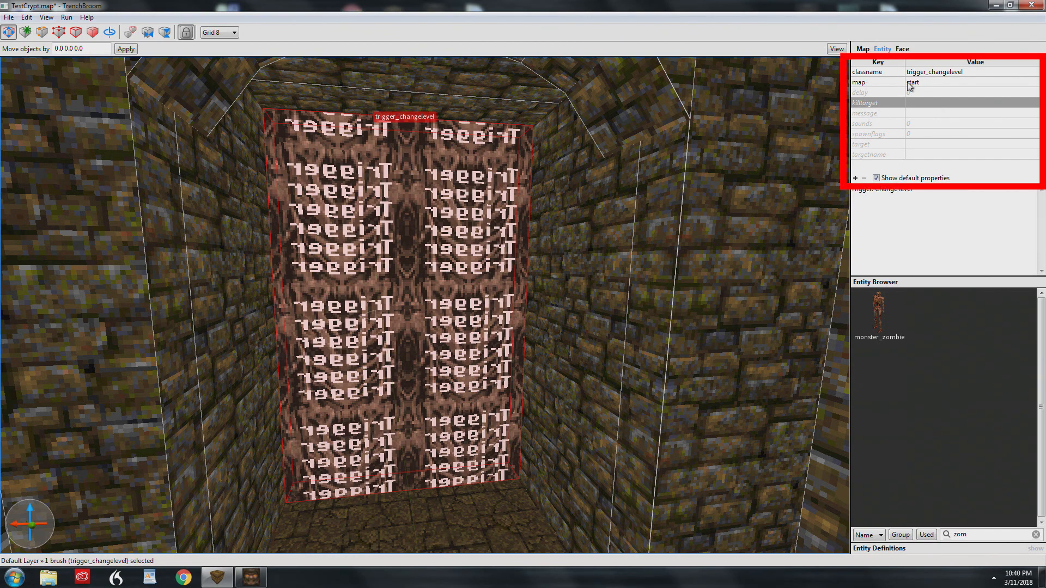
mouse_move(500, 308)
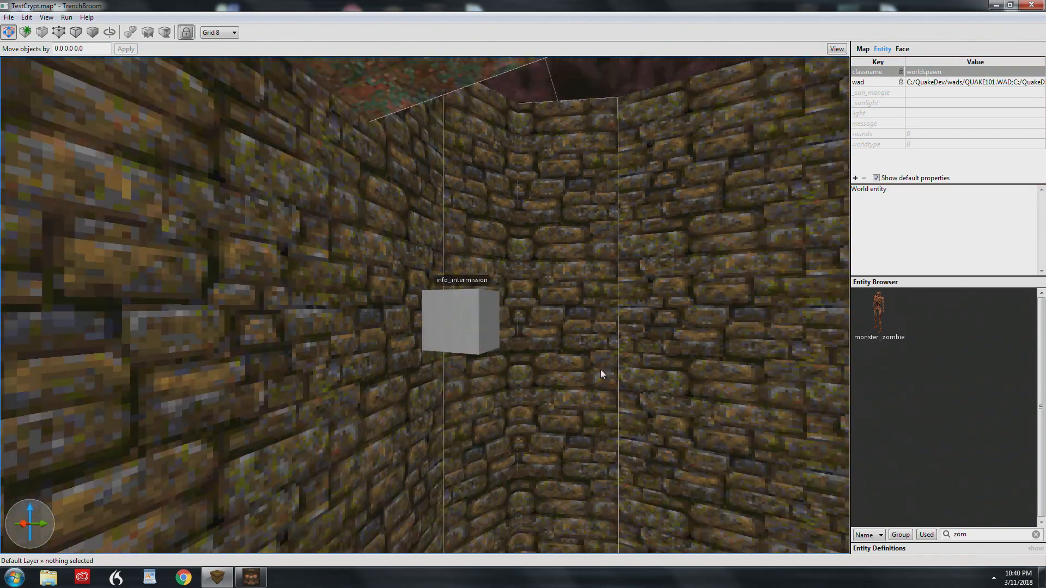
- Review info_intermission's origin -279 155 341 and mangle 29 45 0, then minimize TrenchBroom for a game test
click(459, 320)
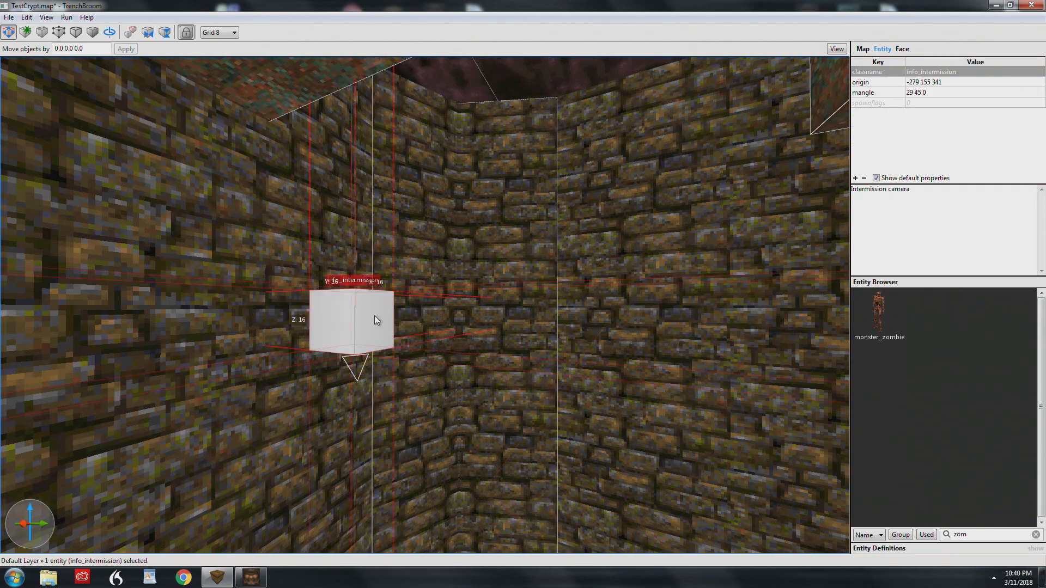
mouse_move(965, 381)
text(int)
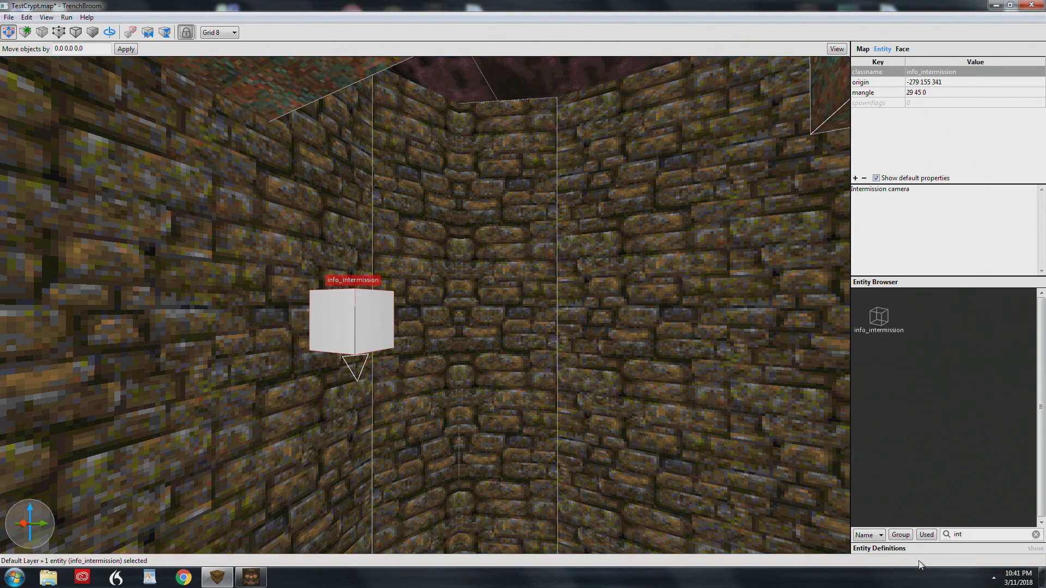
mouse_move(880, 317)
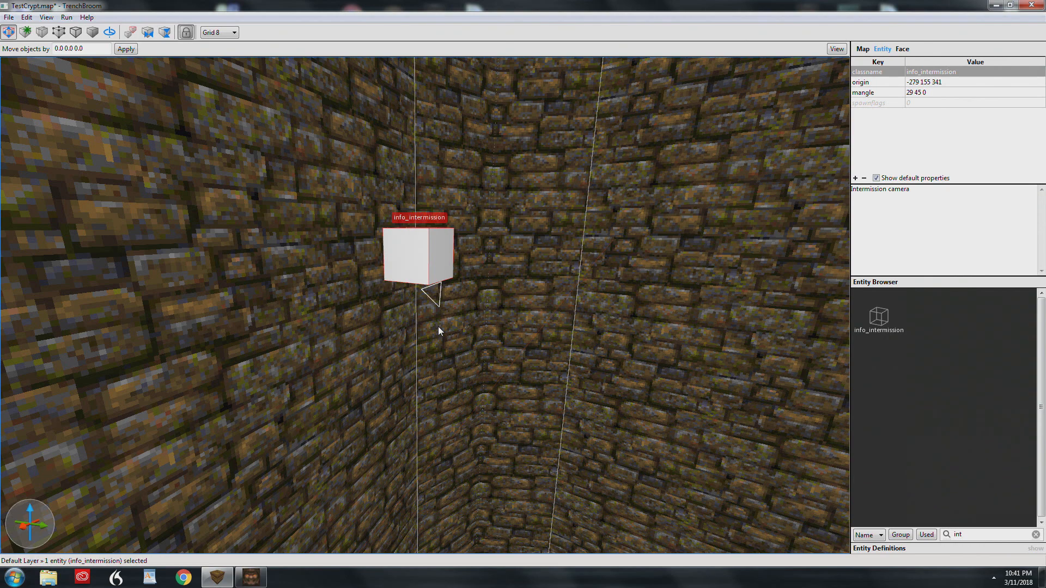
mouse_move(464, 275)
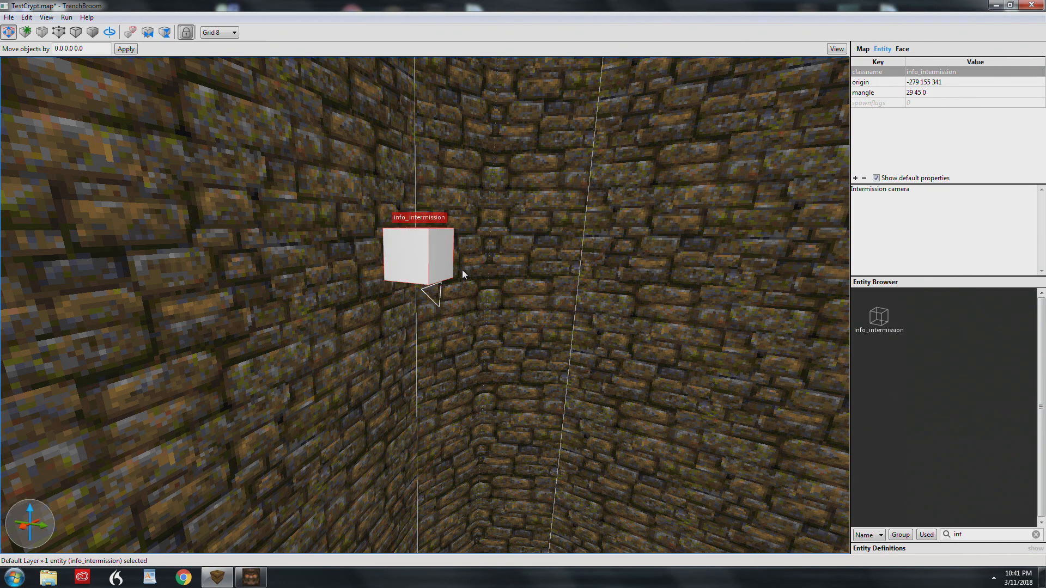
click(942, 82)
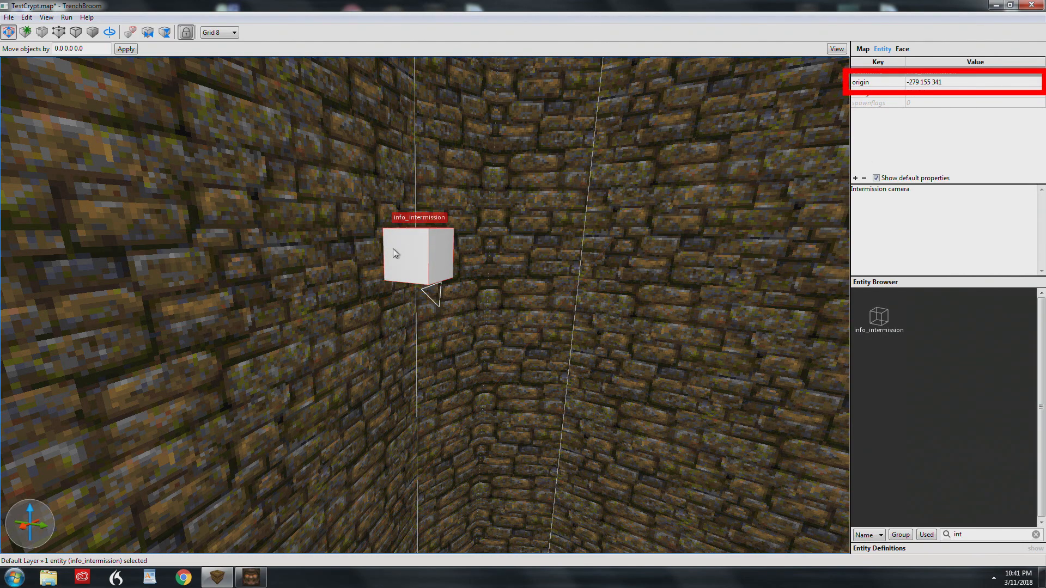
mouse_move(931, 87)
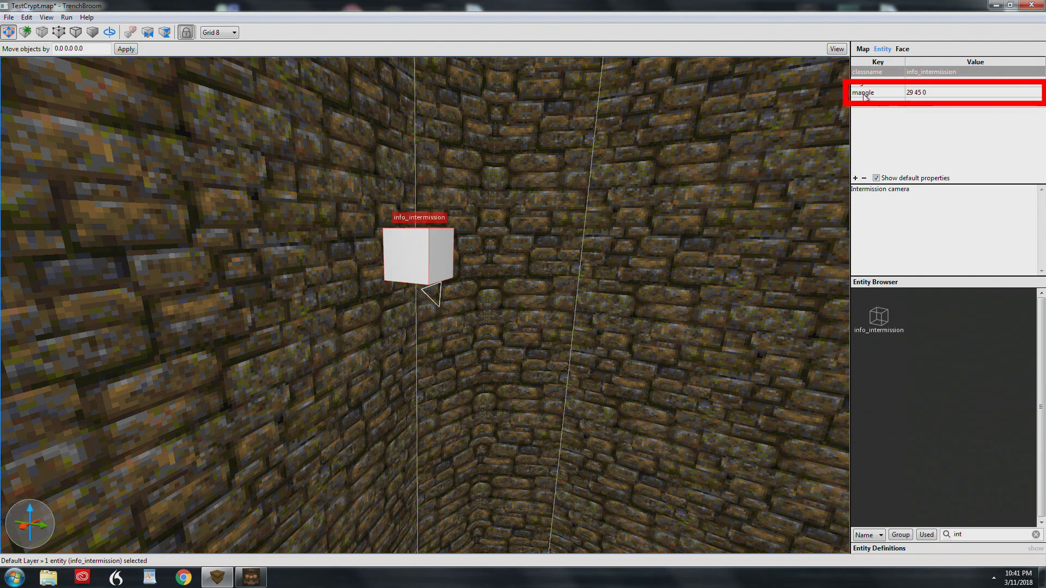
mouse_move(887, 99)
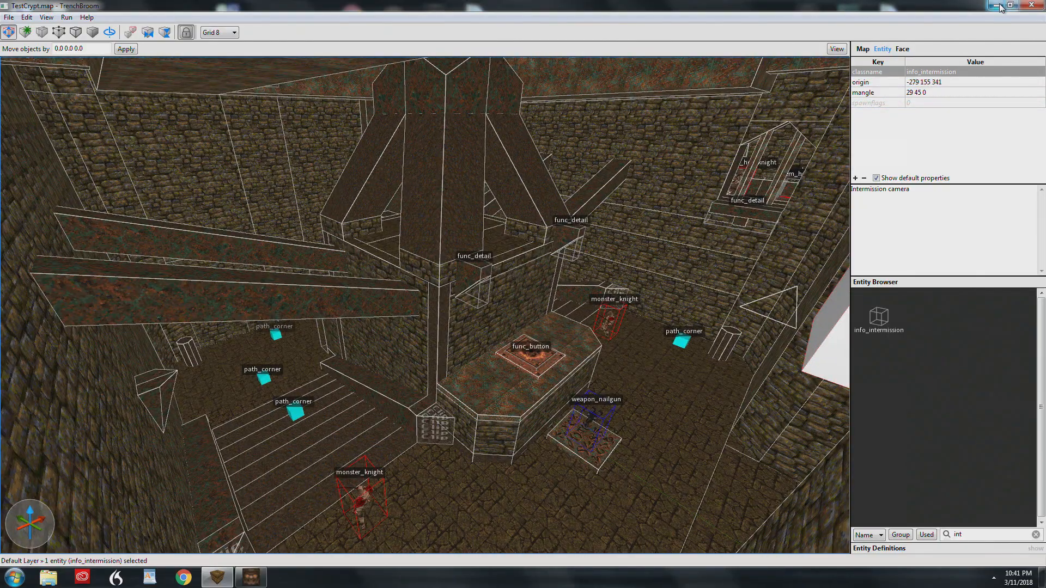
click(990, 7)
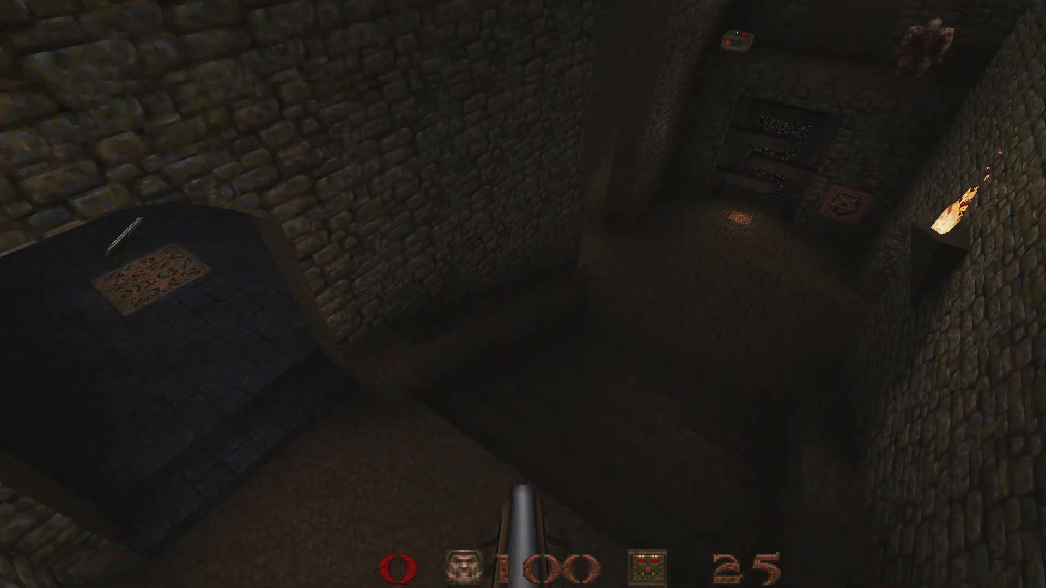
mouse_move(523, 294)
text(view)
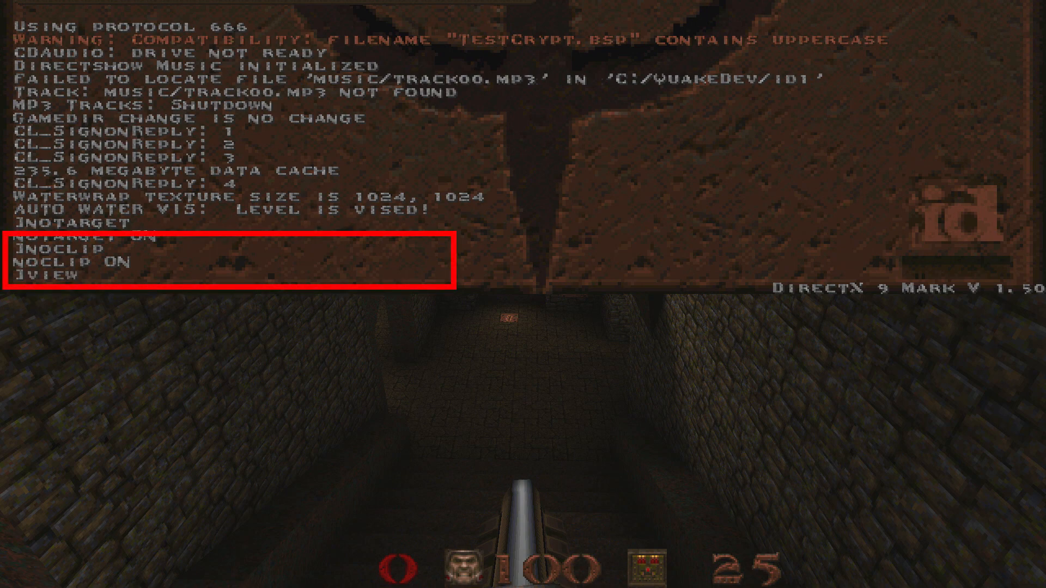
key(Return)
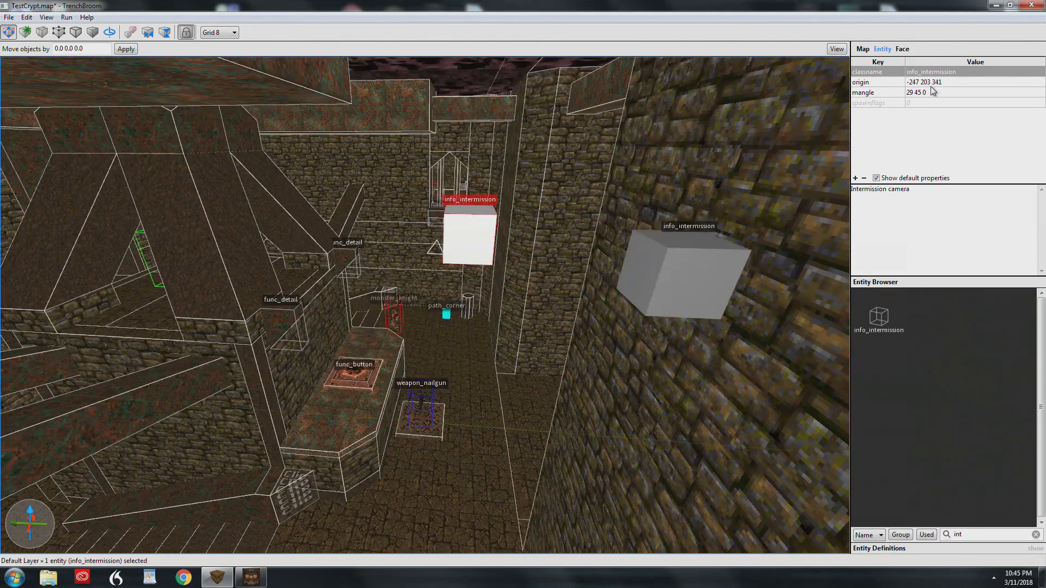
double_click(927, 82)
text(648)
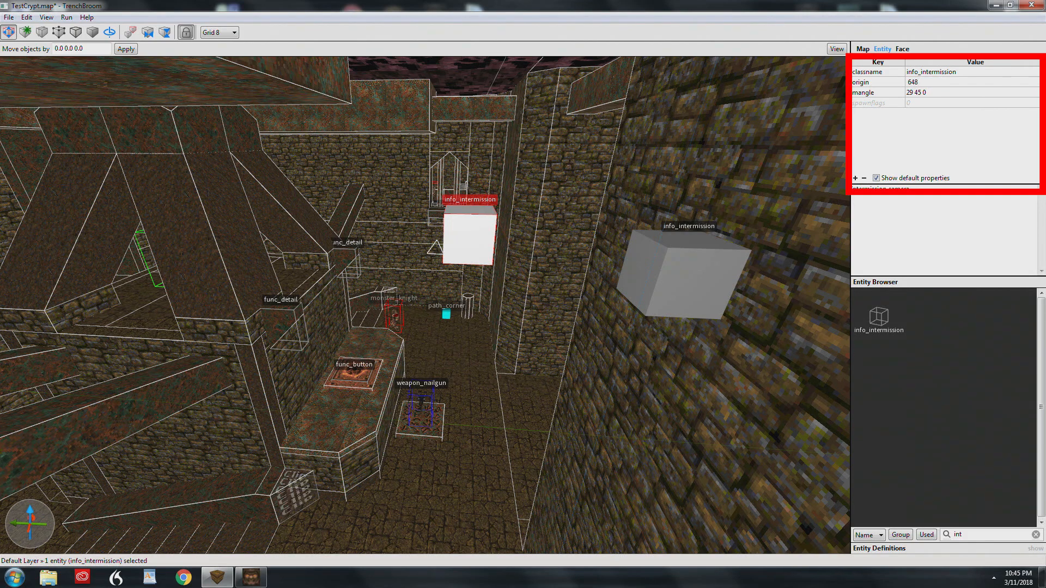
text(1094)
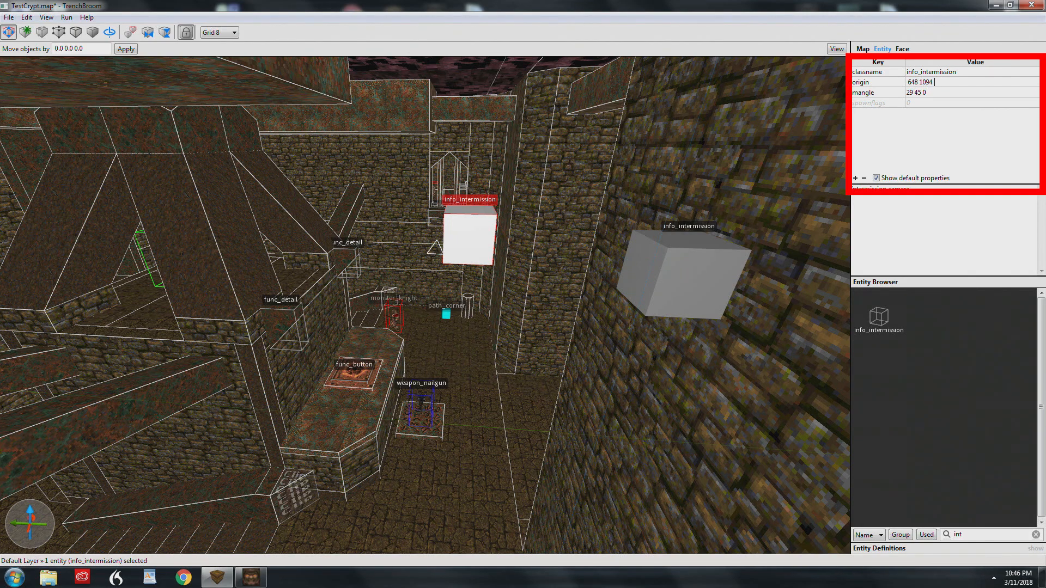
text(308)
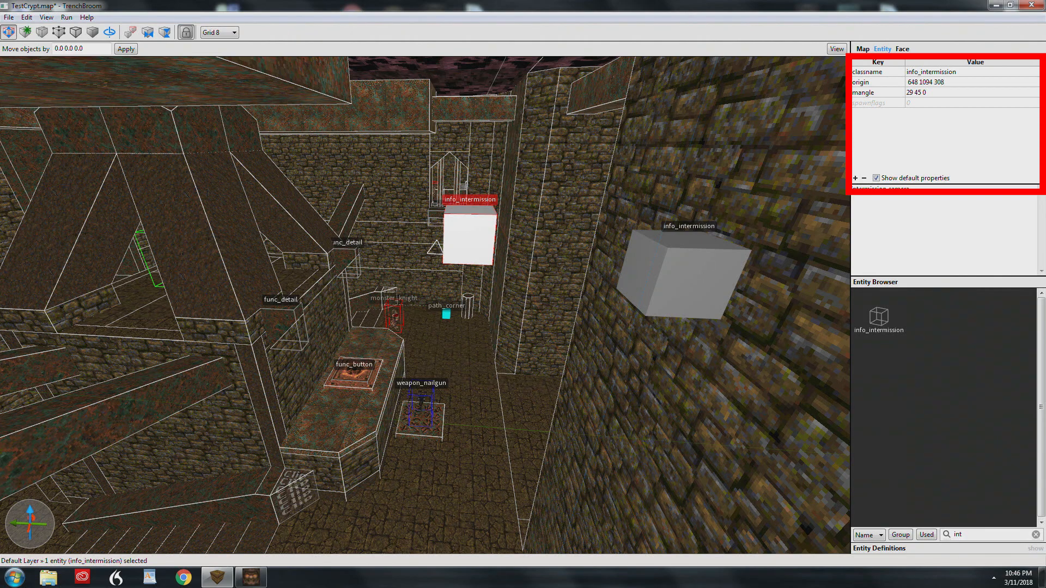